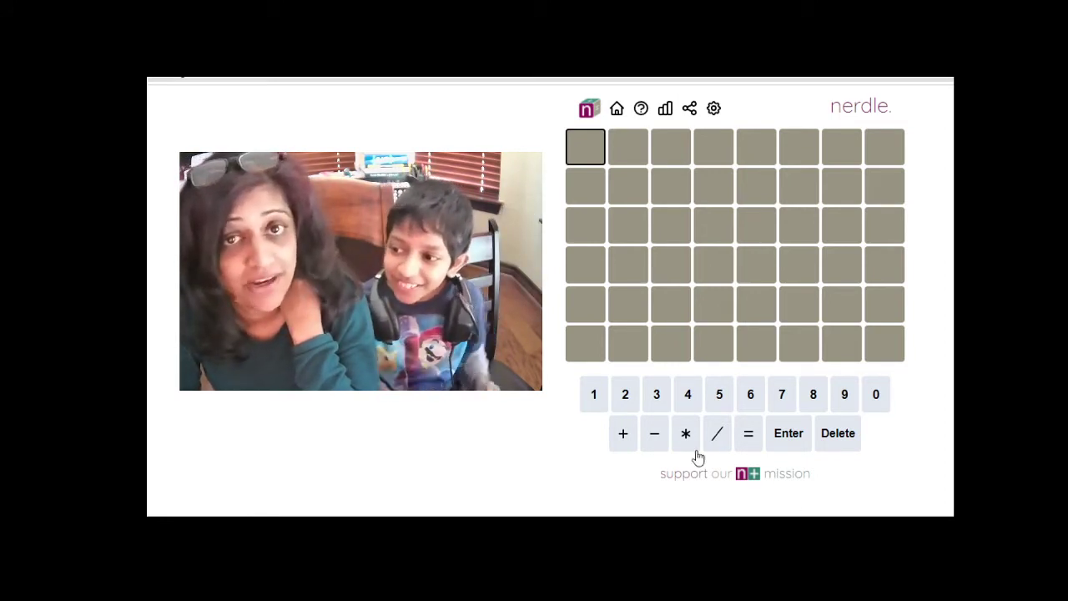
mouse_move(844, 393)
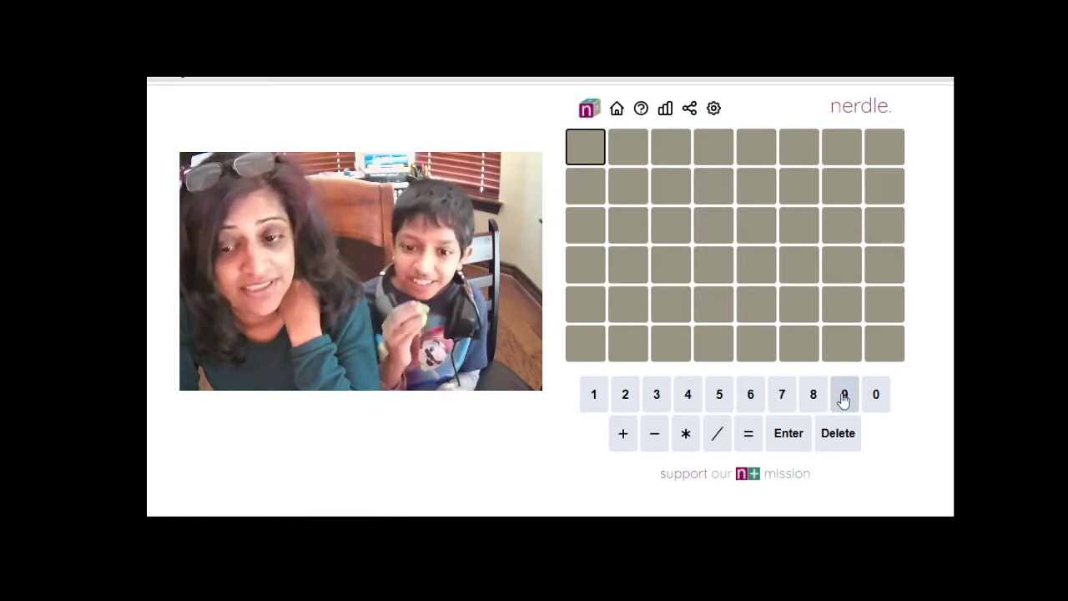
Step: Enter 12/4+5=8 in the first row after erasing a 9*1 start, and submit
click(844, 394)
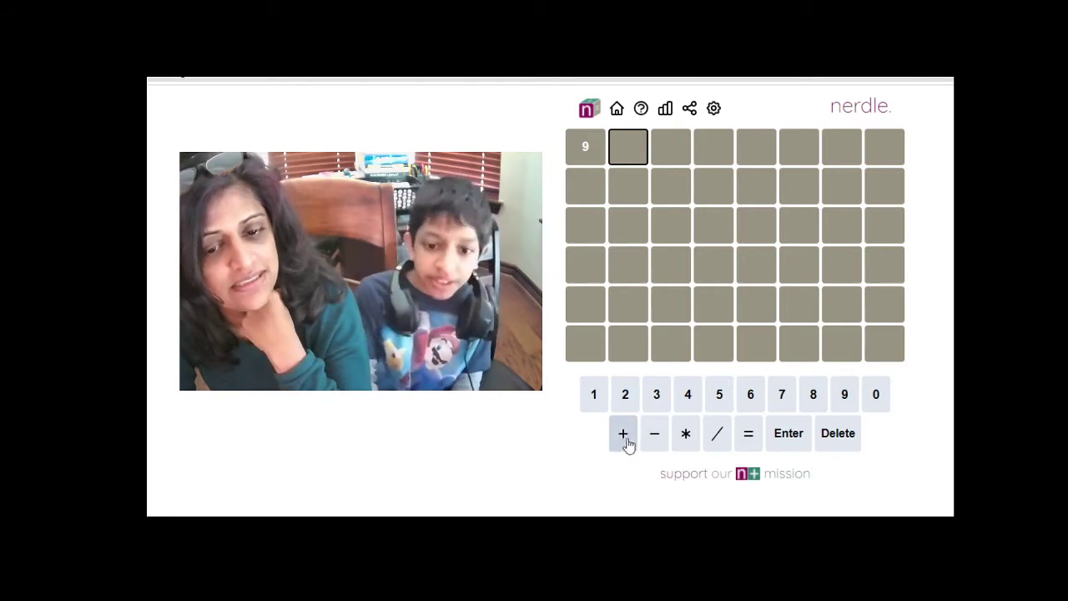
click(686, 433)
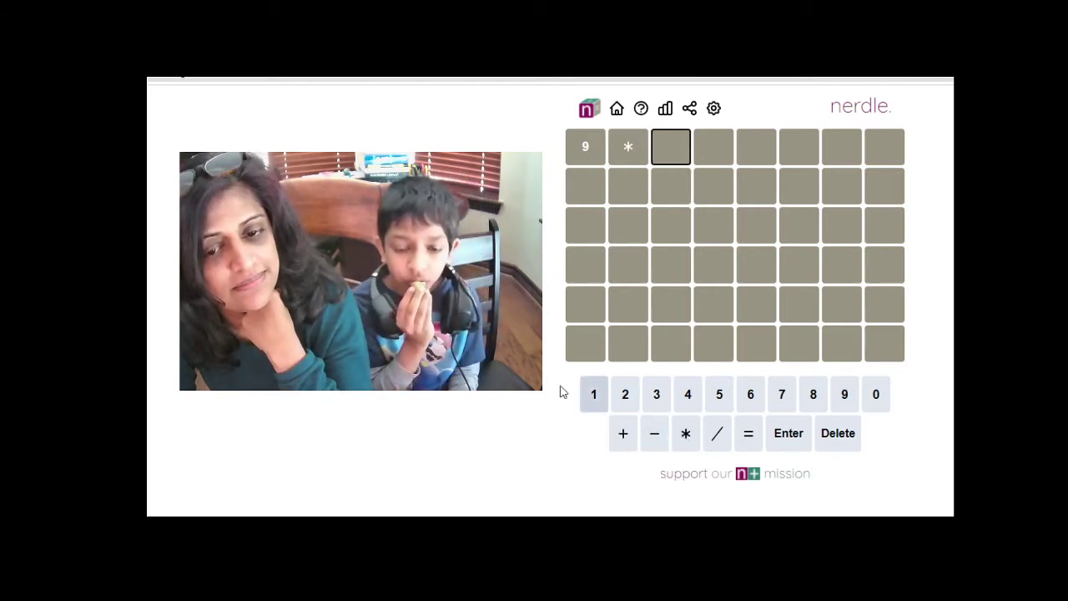
click(625, 393)
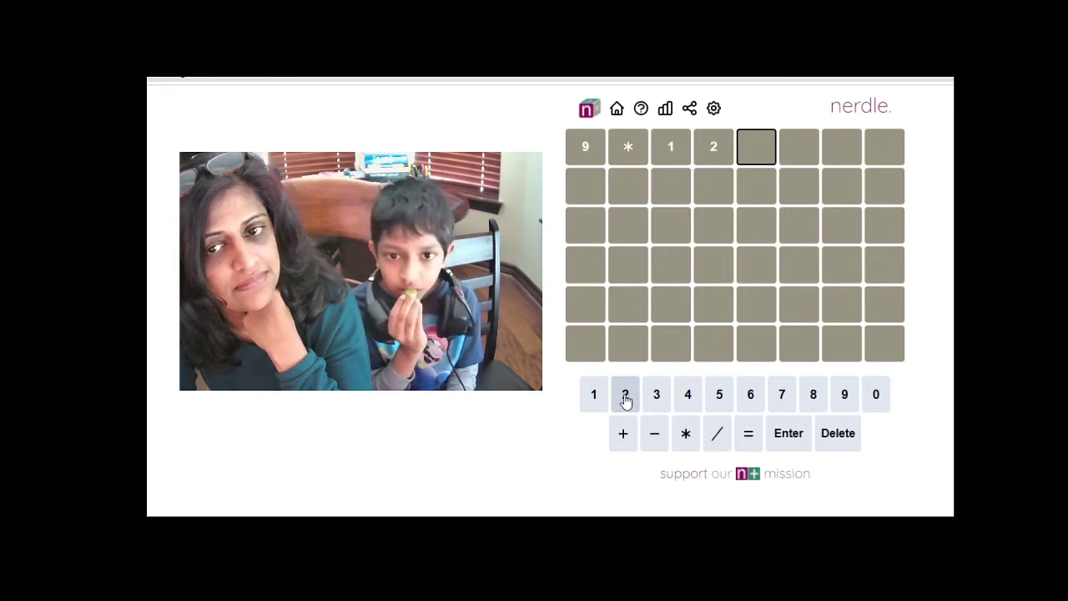
click(838, 433)
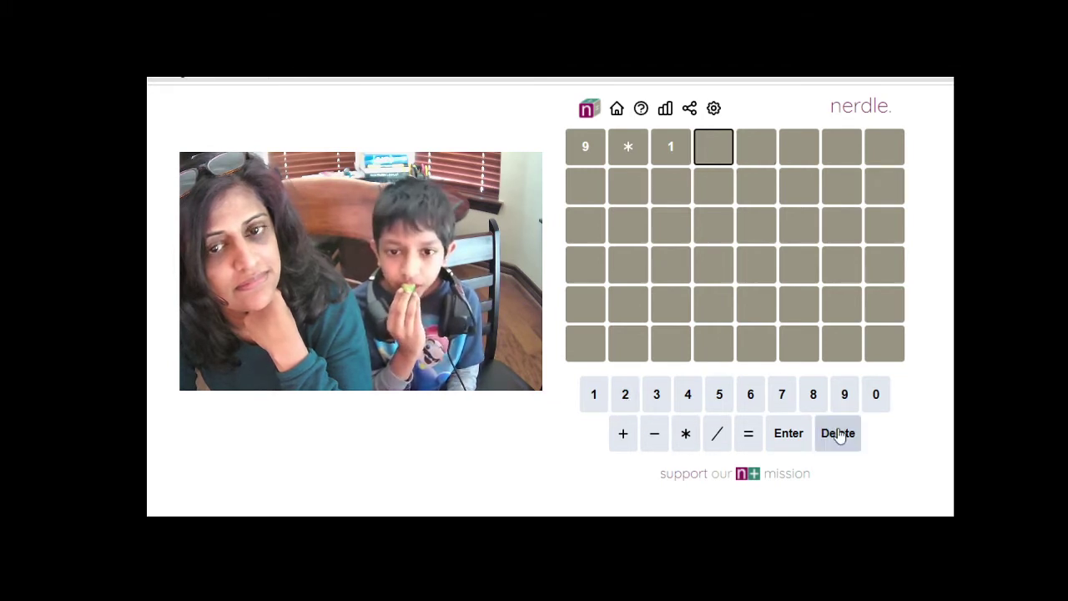
click(837, 433)
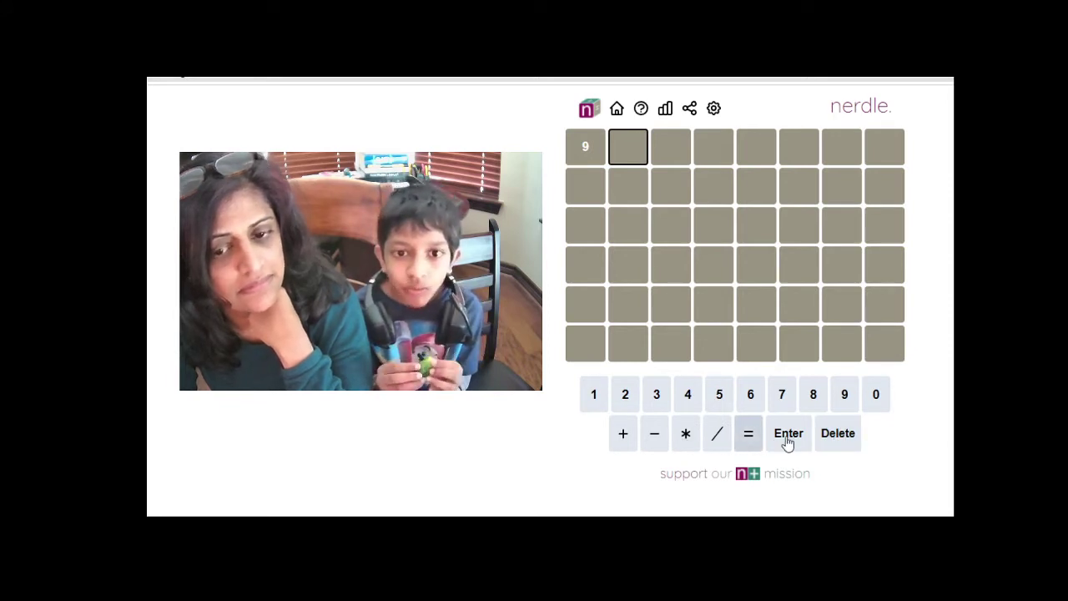
click(594, 394)
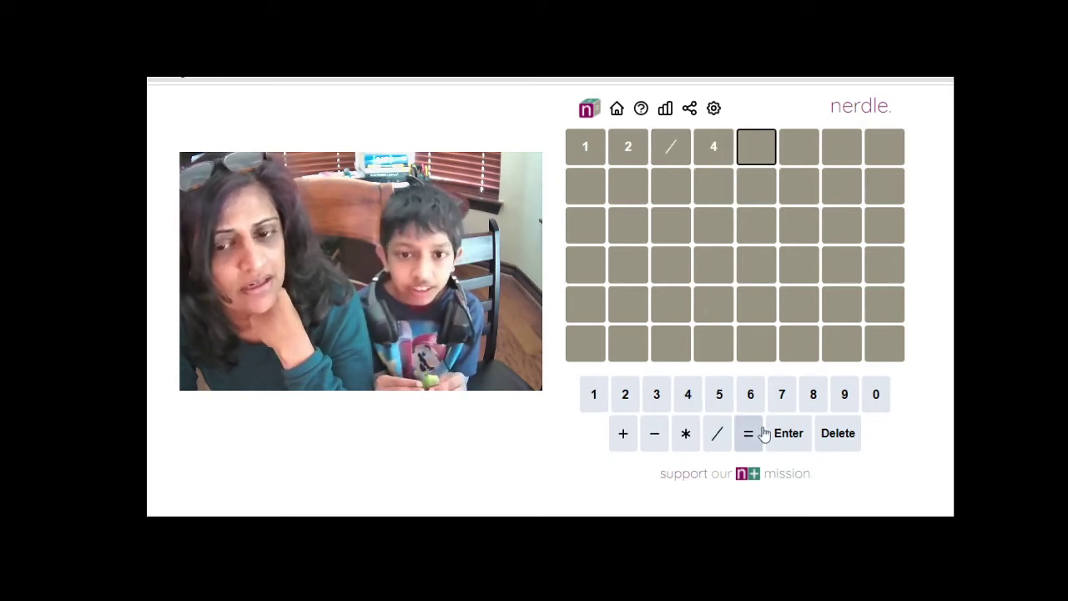
mouse_move(735, 228)
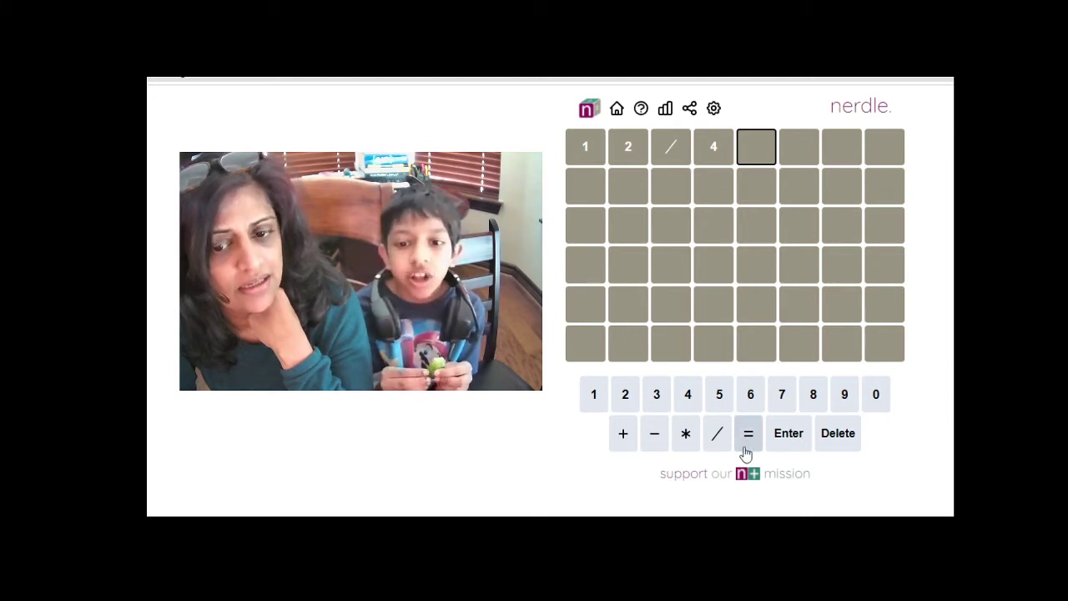
click(718, 394)
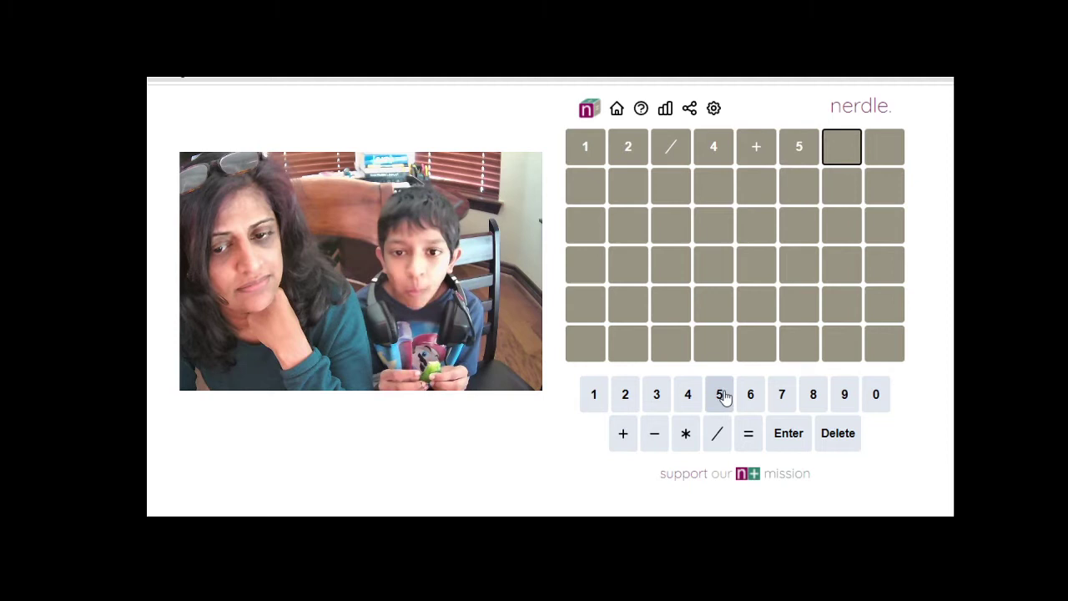
click(748, 433)
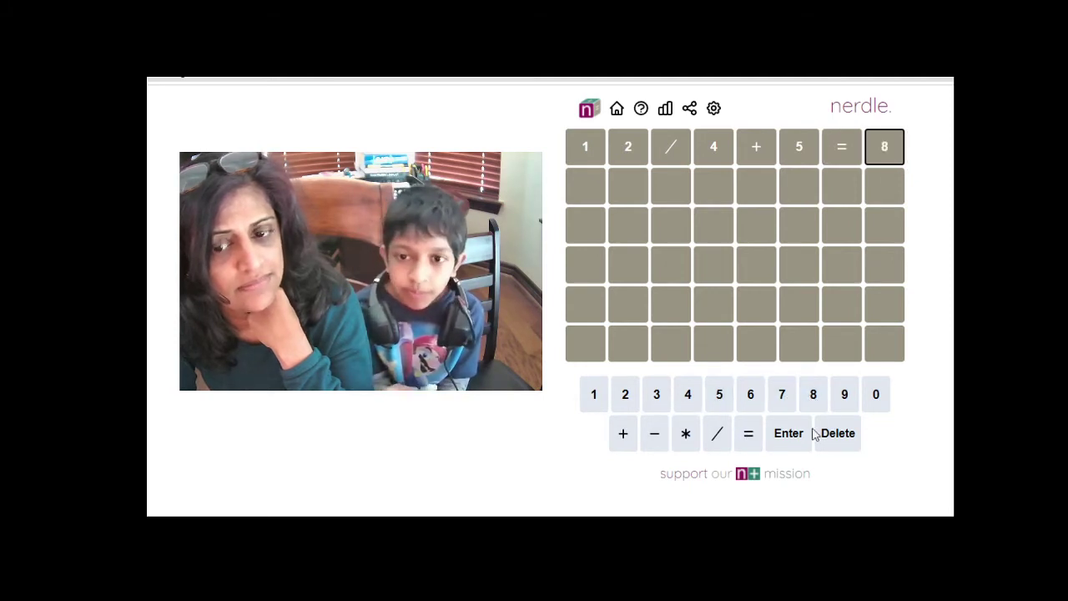
click(787, 433)
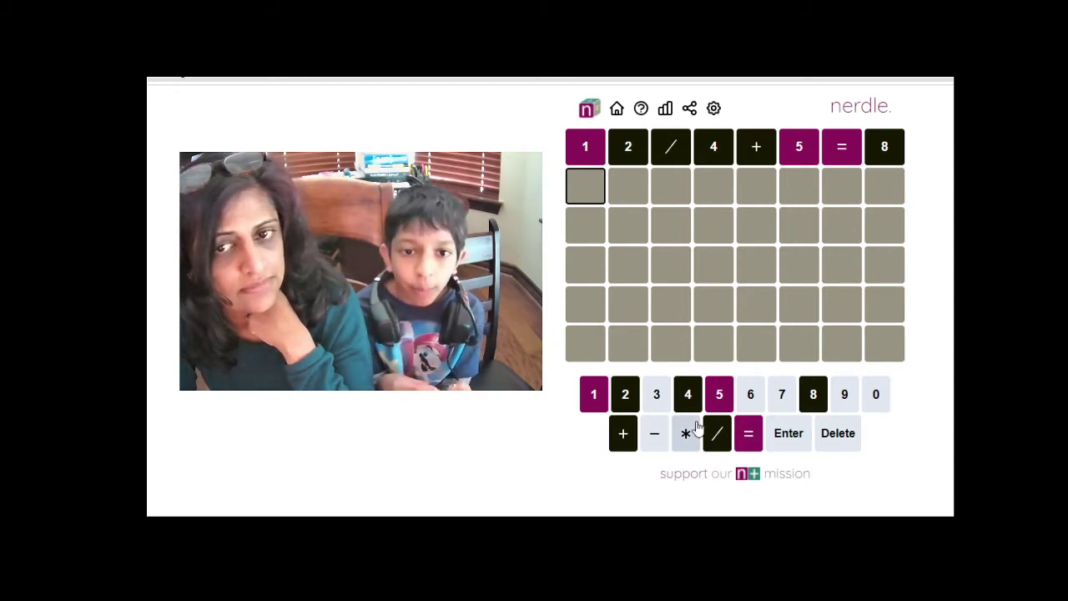
mouse_move(693, 467)
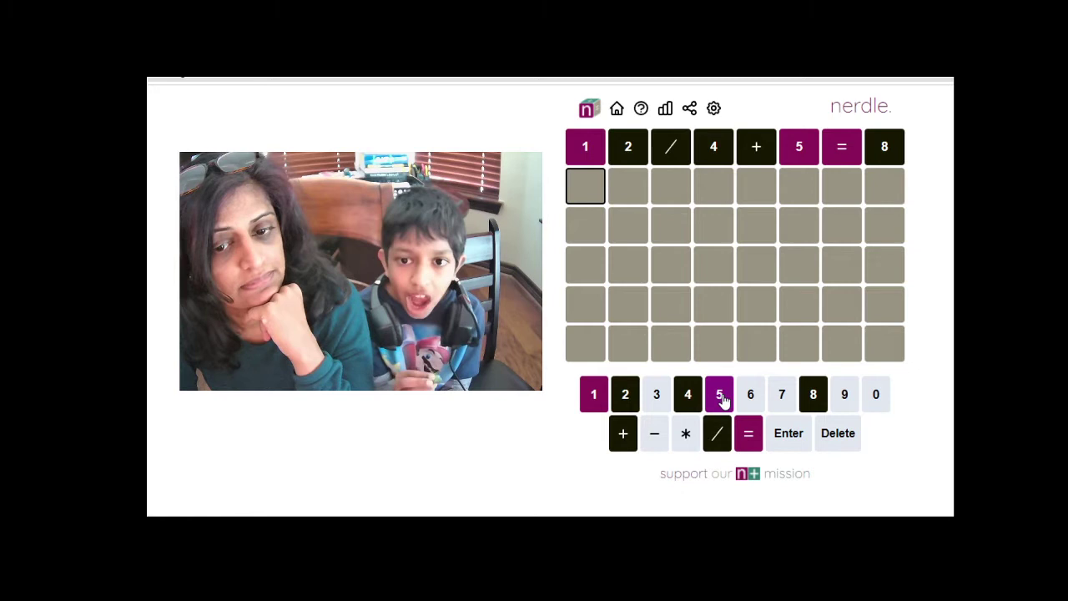
Step: Enter and submit the second guess 6*9-1=53, correcting the digit after 6*
click(718, 394)
text(6*)
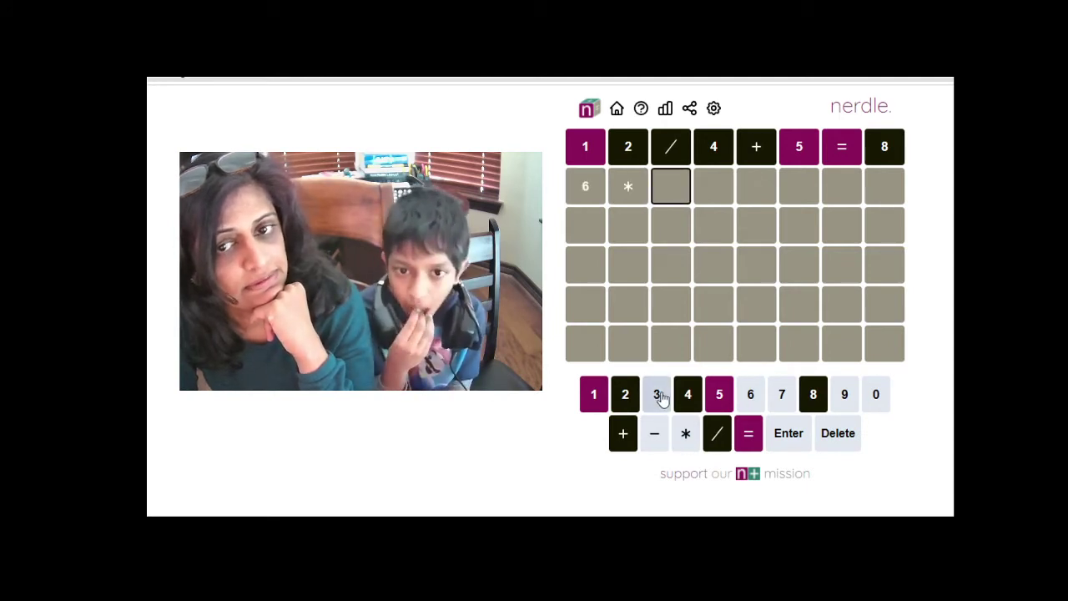
click(655, 394)
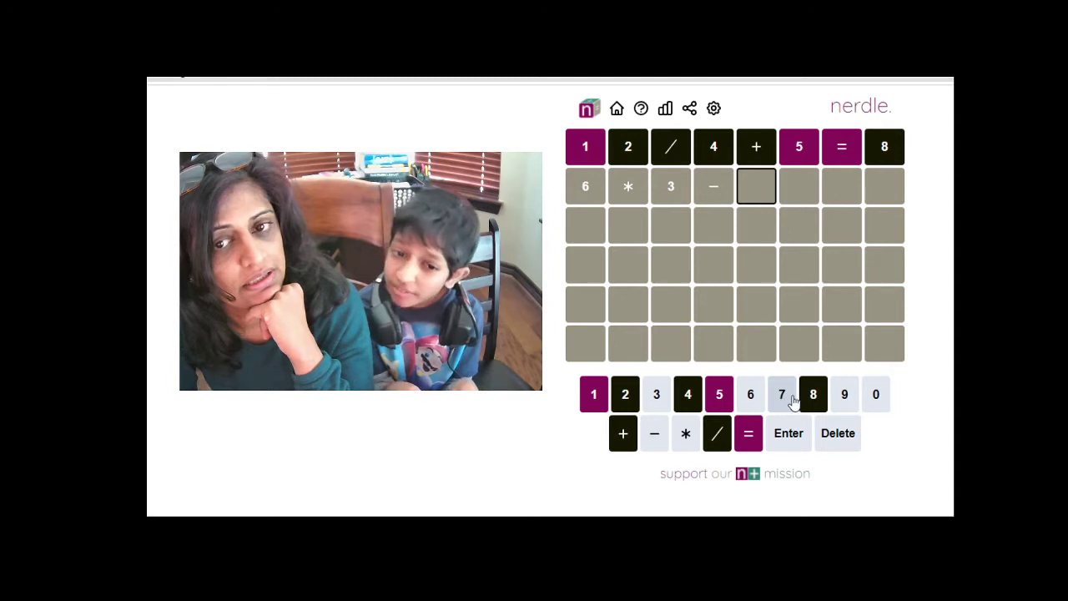
click(782, 394)
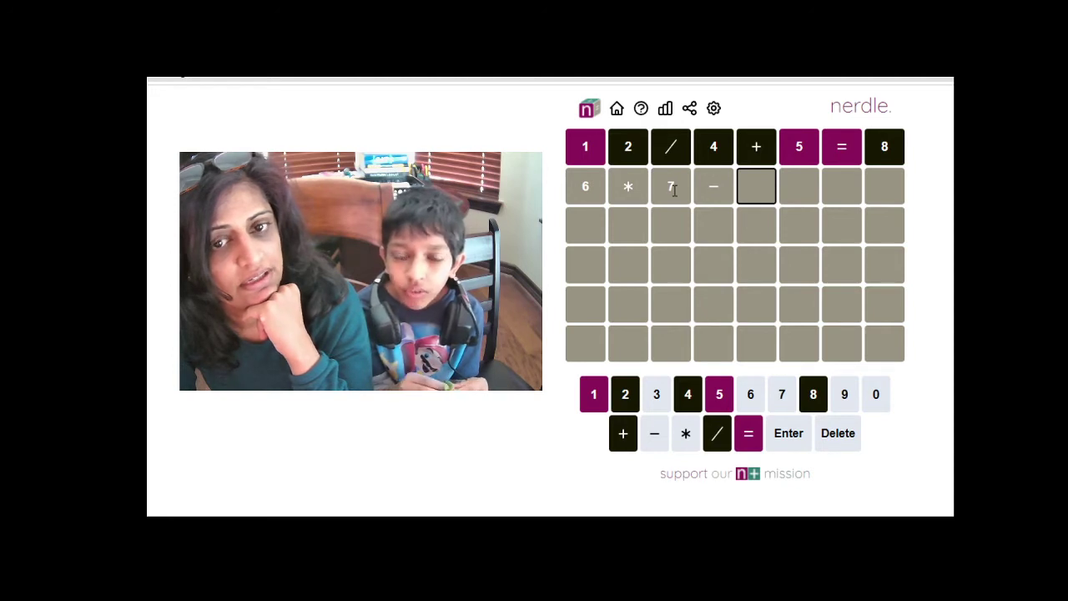
click(844, 394)
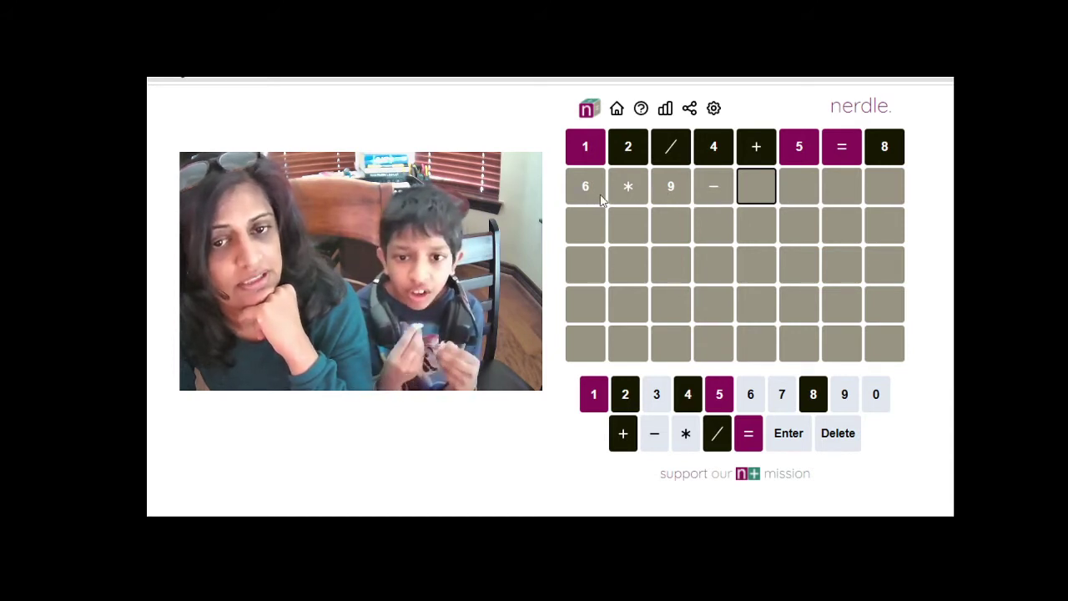
mouse_move(664, 242)
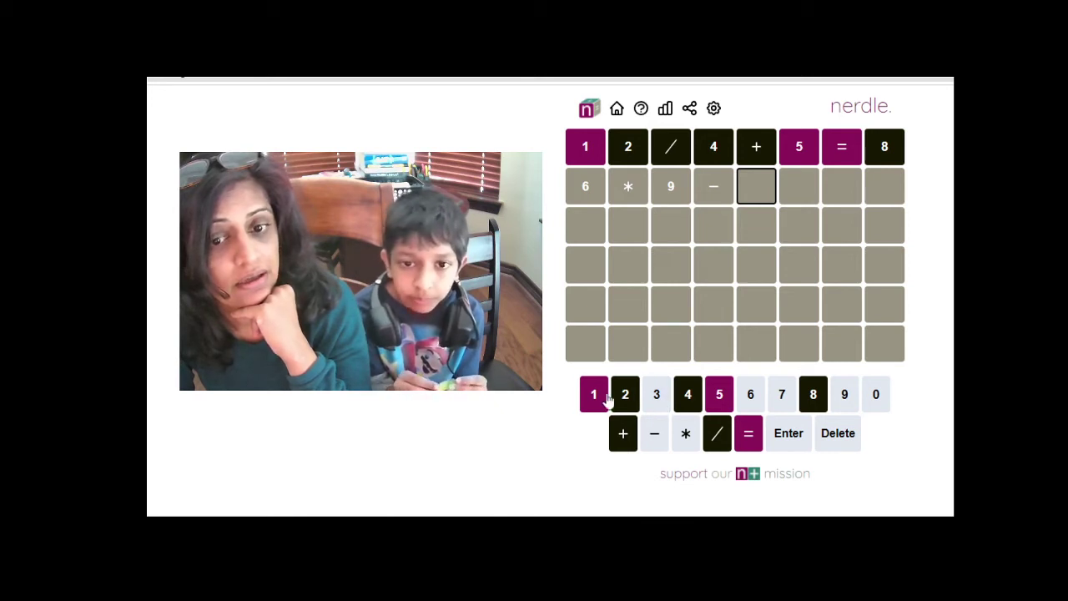
click(593, 394)
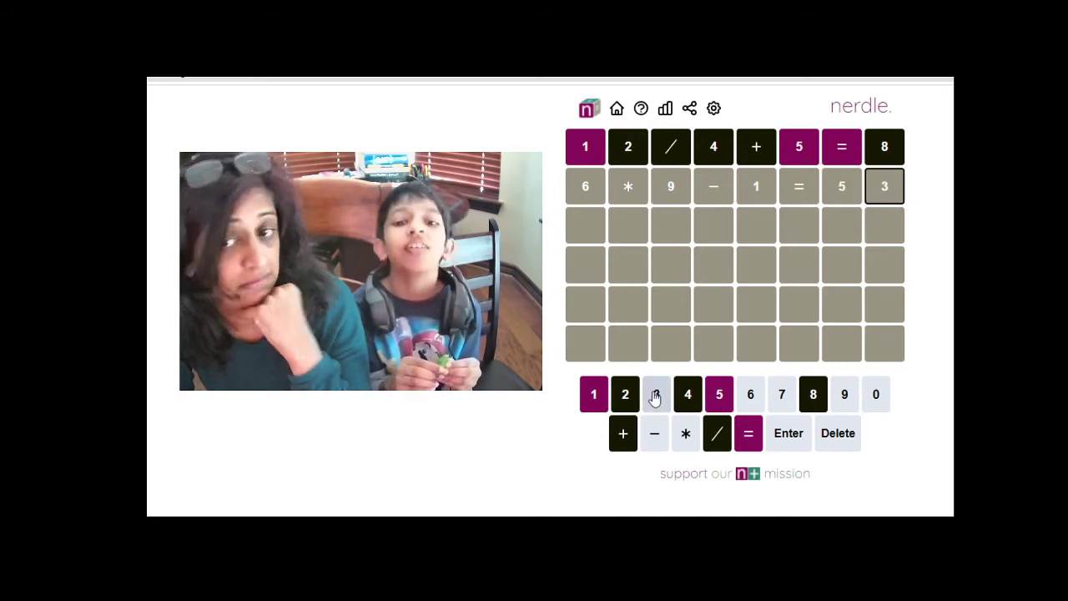
click(787, 433)
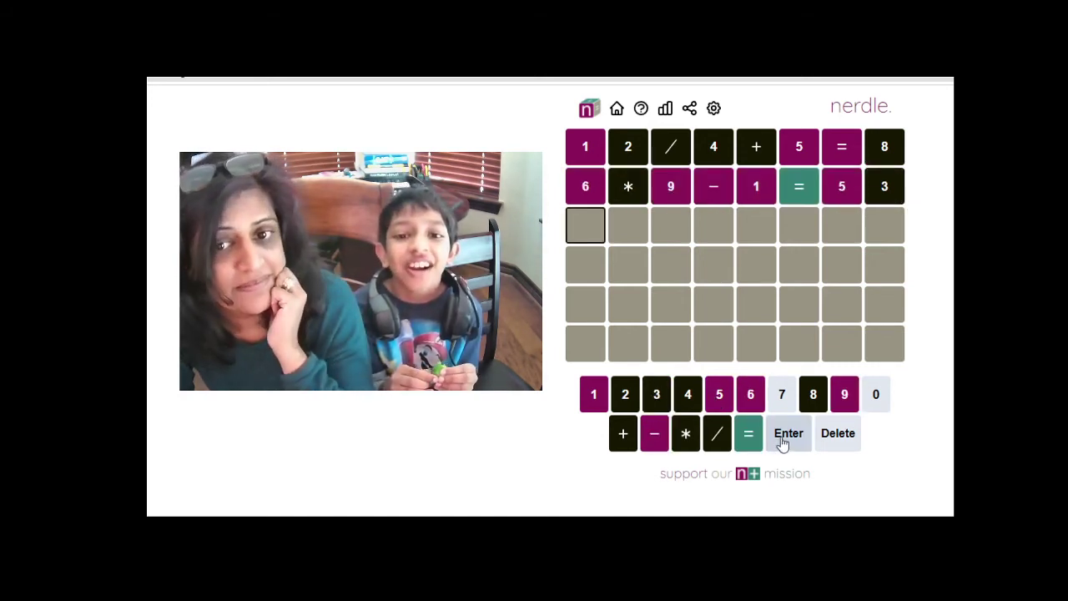
mouse_move(645, 225)
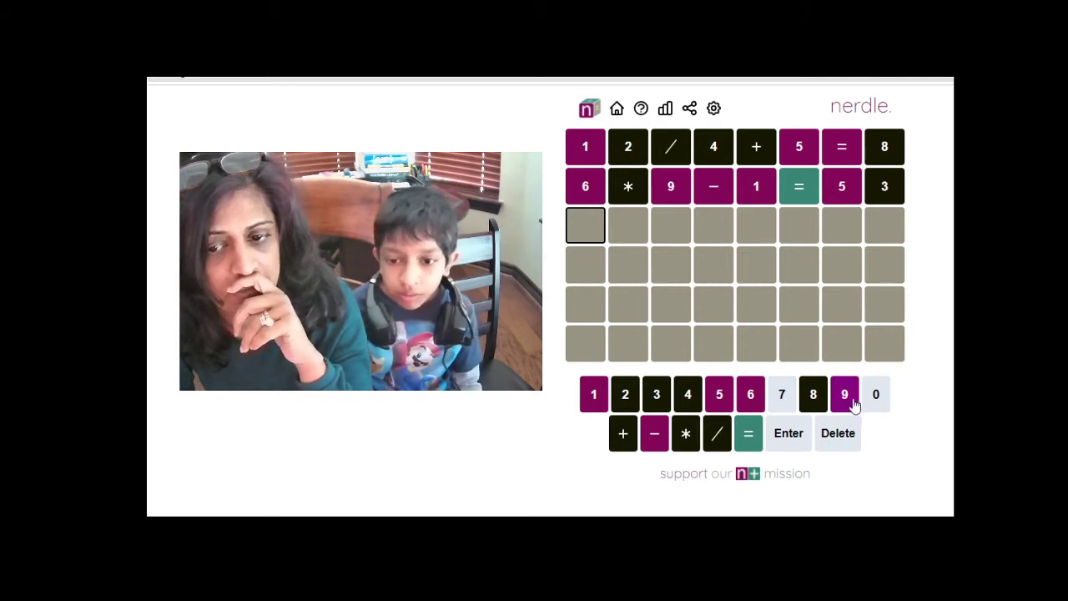
Step: Type 97-66=1 into the third row, removing a stray equals sign after 97
click(844, 394)
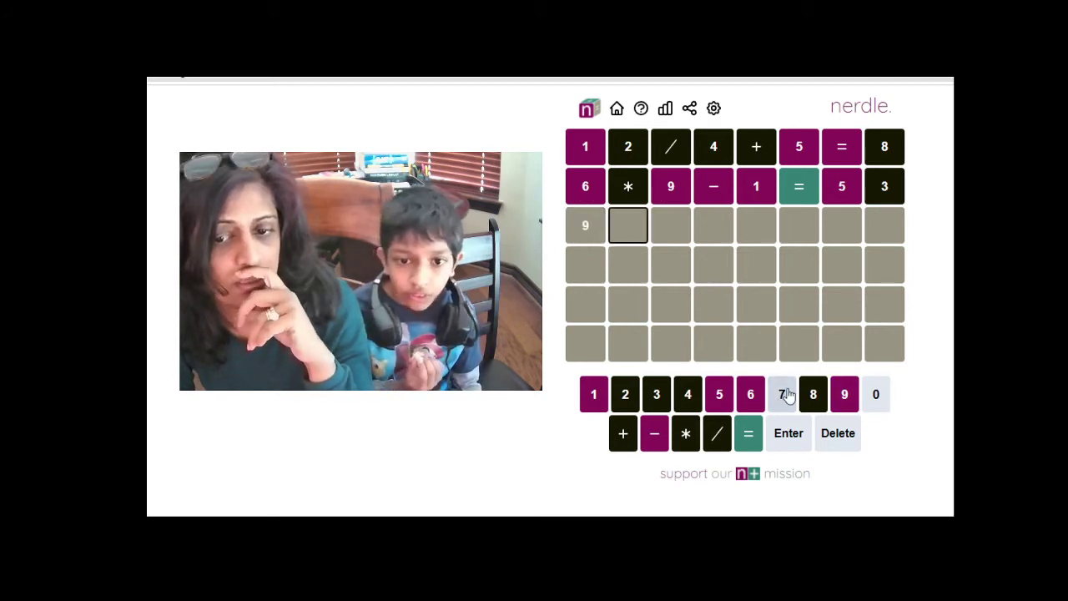
click(781, 394)
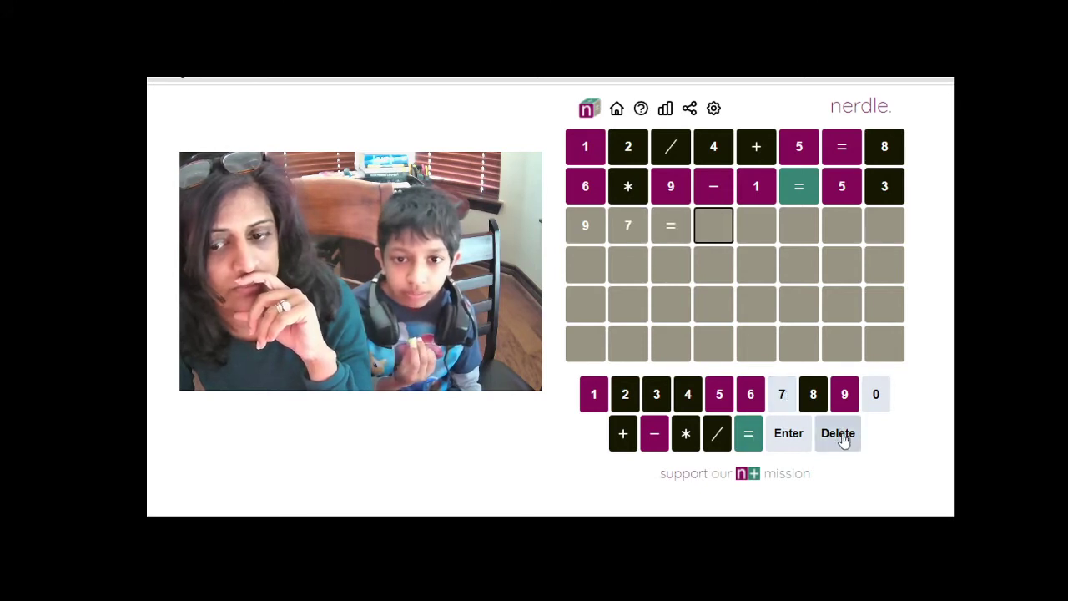
click(654, 433)
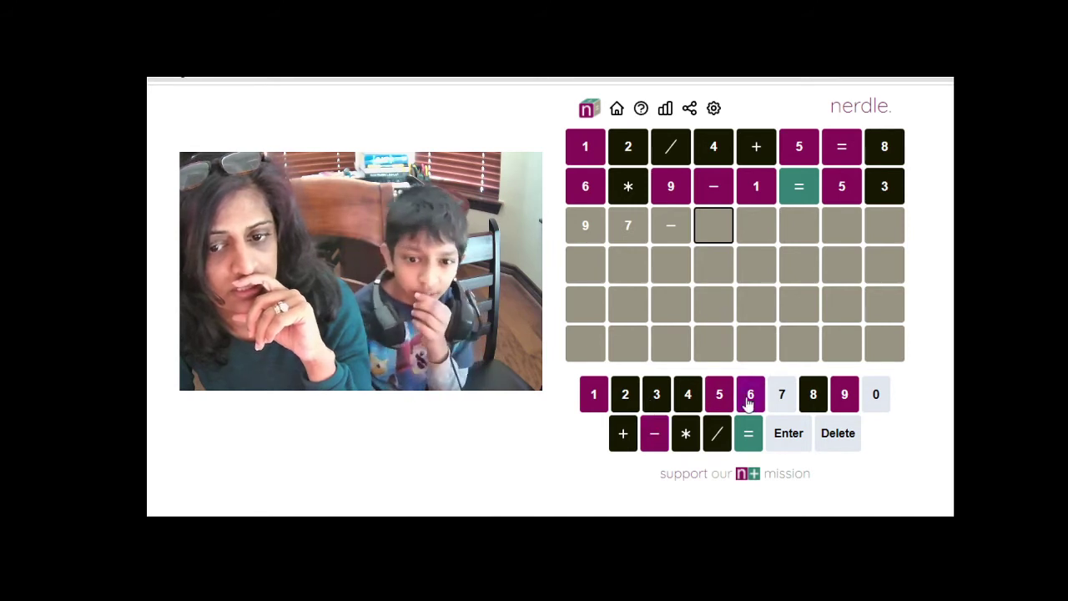
click(718, 394)
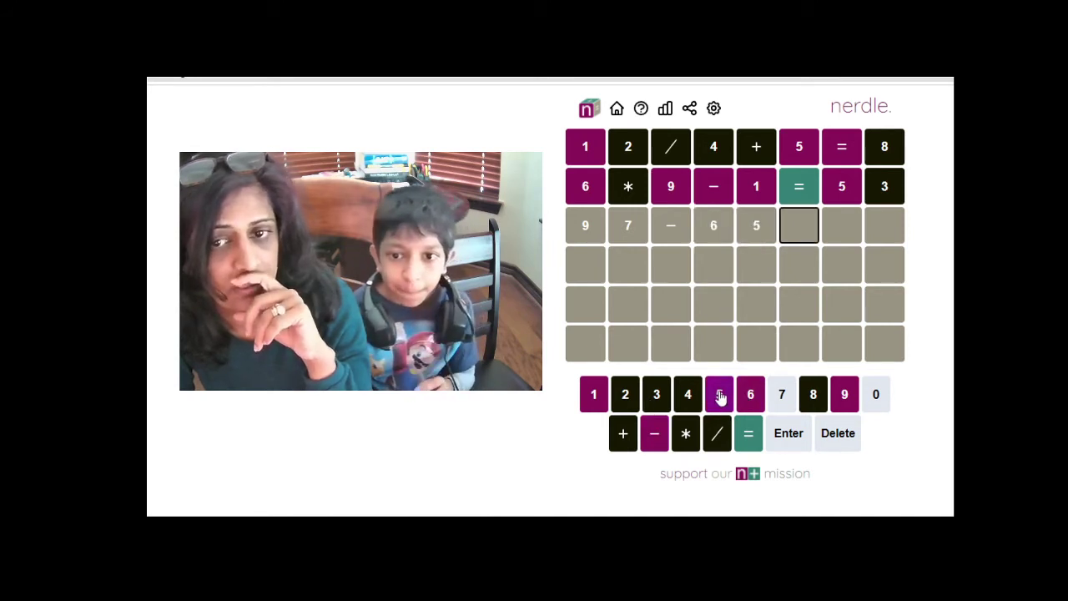
click(748, 433)
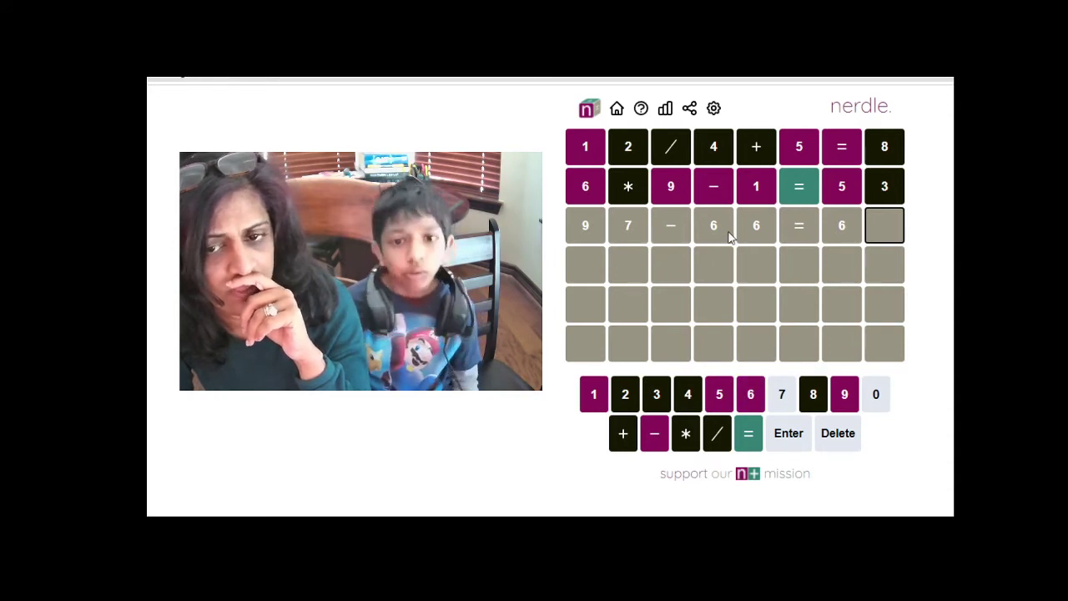
text(6)
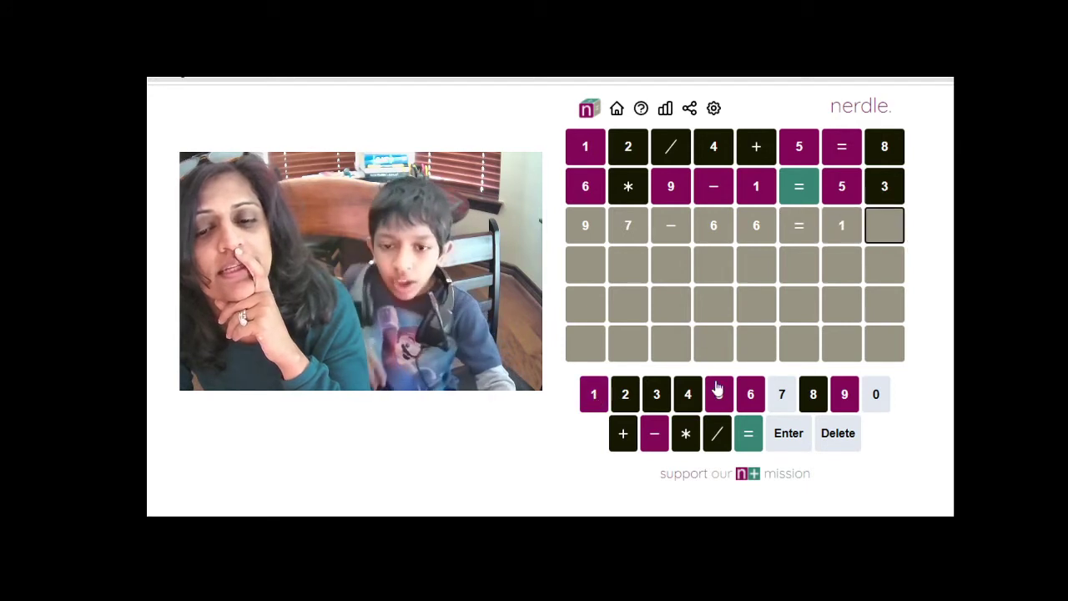
Step: Edit row three to read 76-59= and begin the answer with 1
click(718, 393)
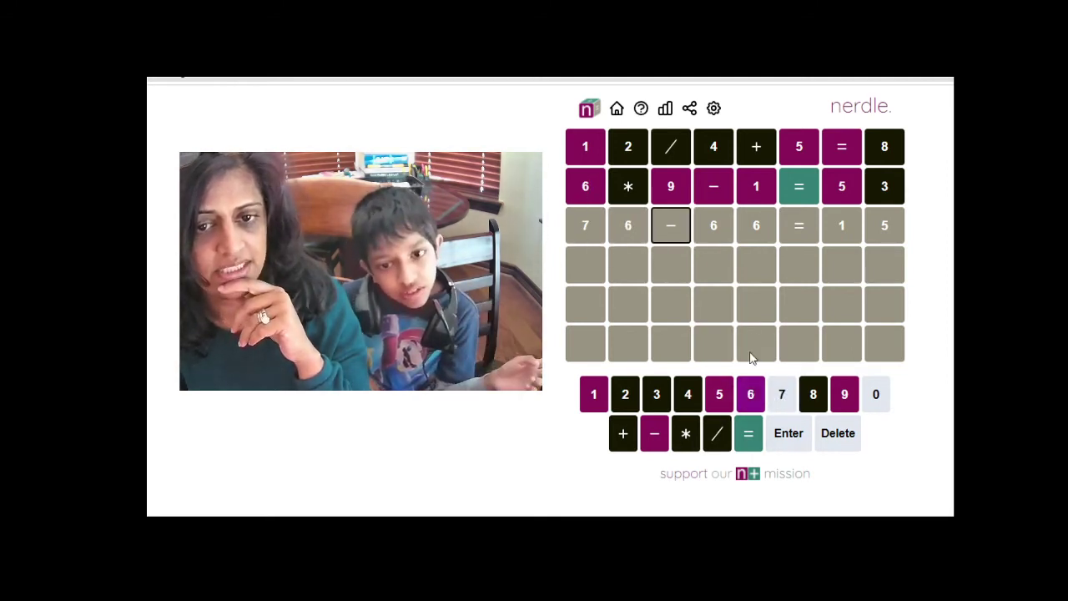
click(749, 394)
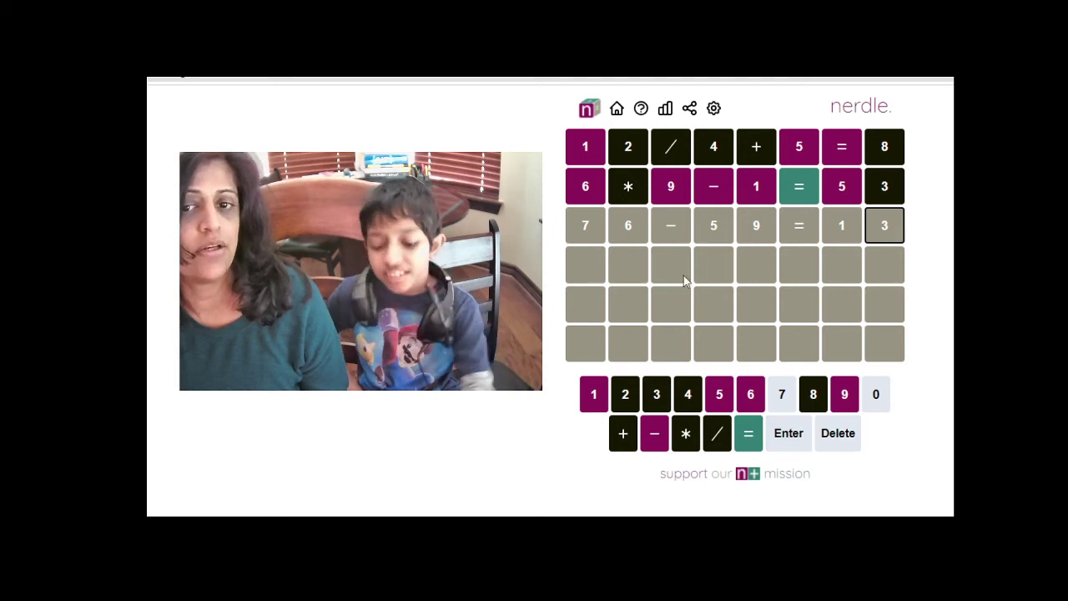
click(788, 433)
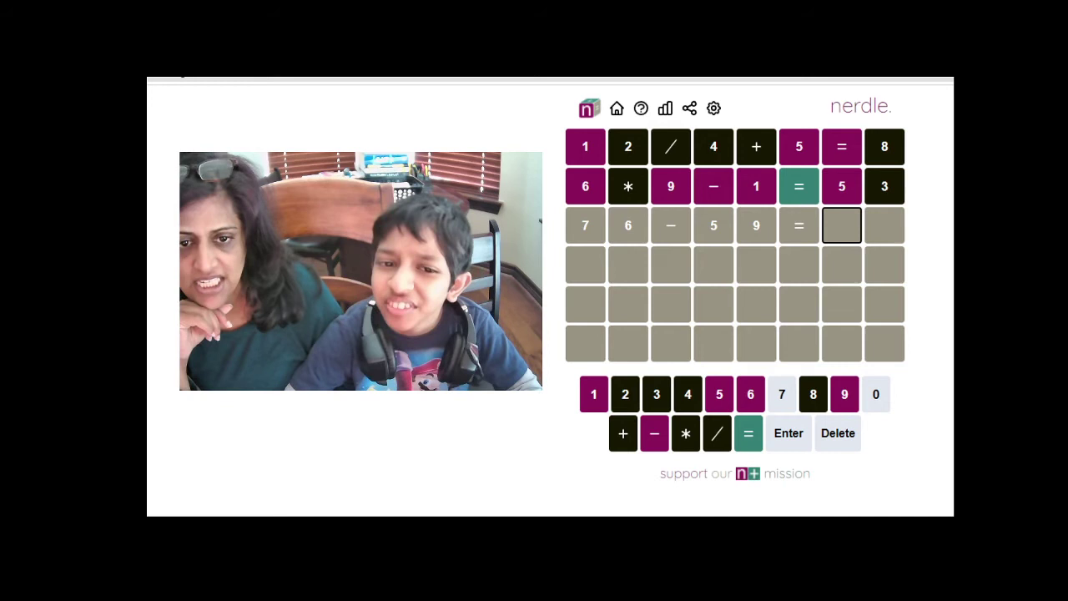
click(594, 394)
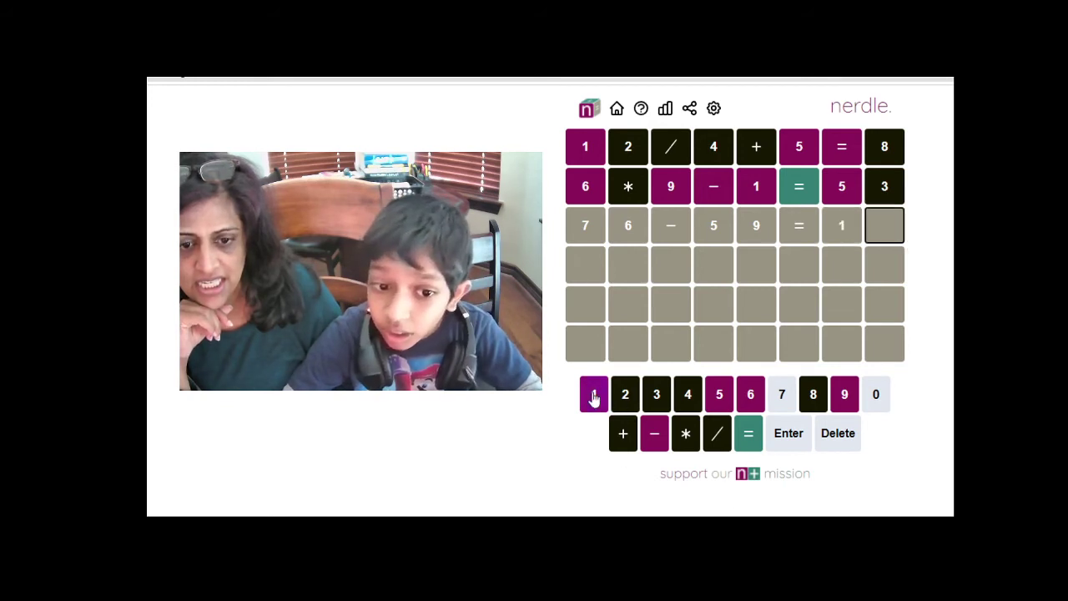
click(787, 433)
text(76-)
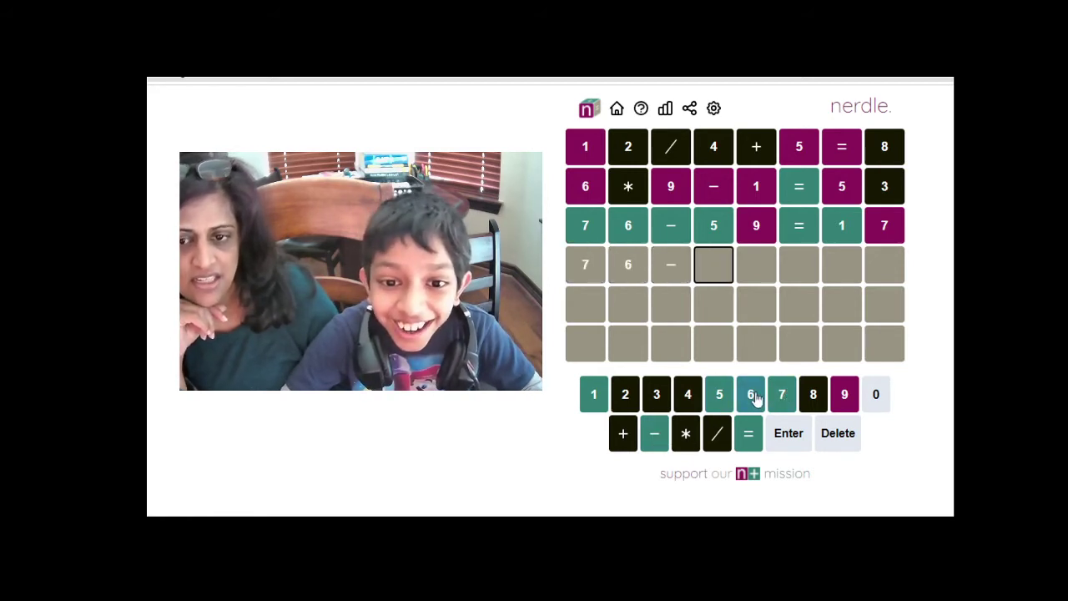
Step: Submit 76-59=17, enter the winning fourth guess, and dismiss the You won! summary
click(719, 394)
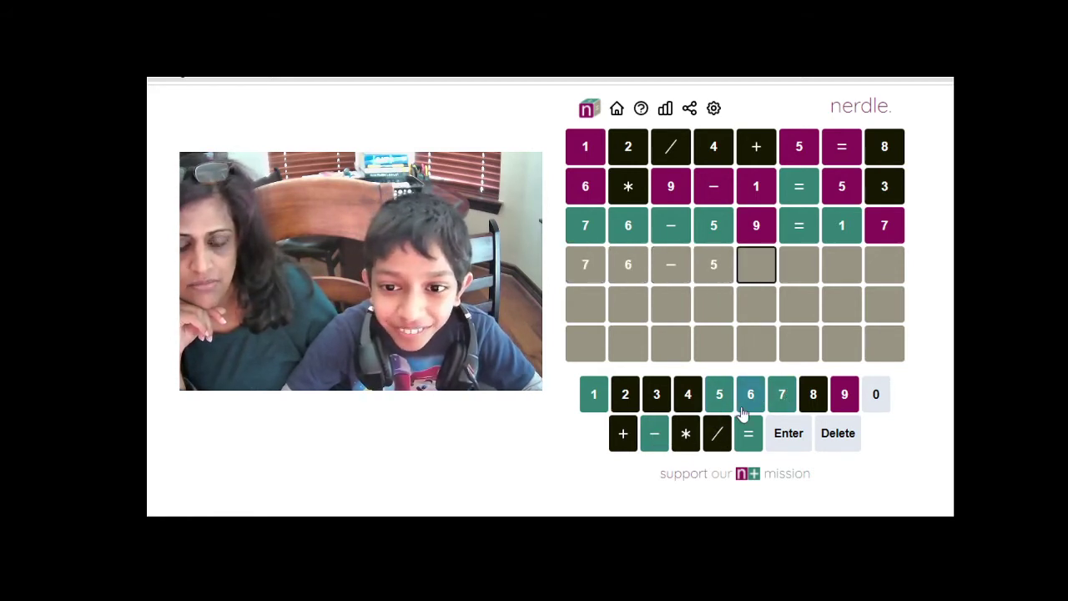
click(781, 394)
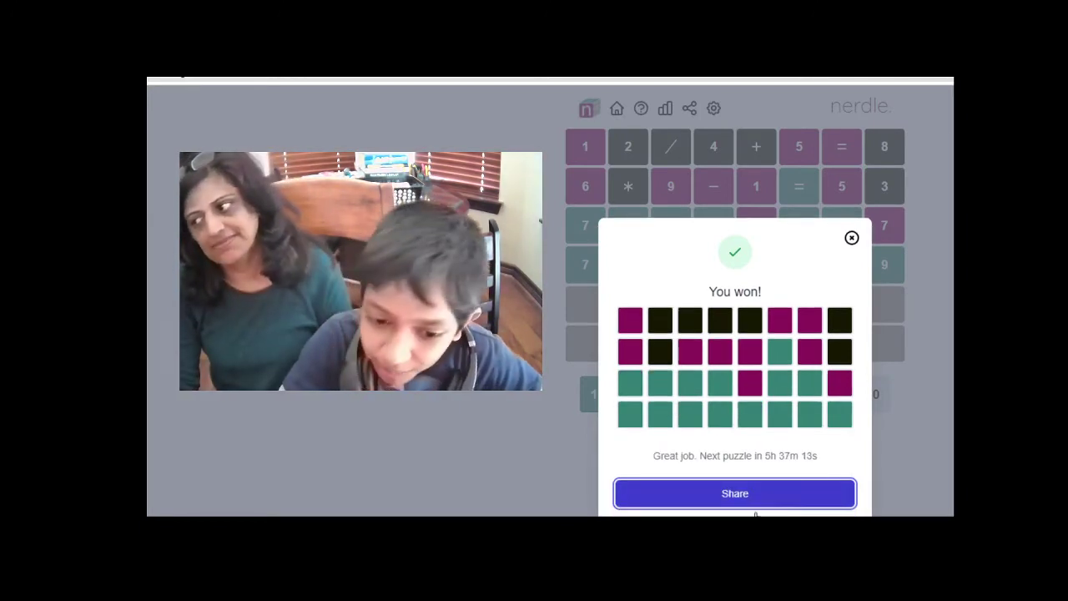
click(851, 238)
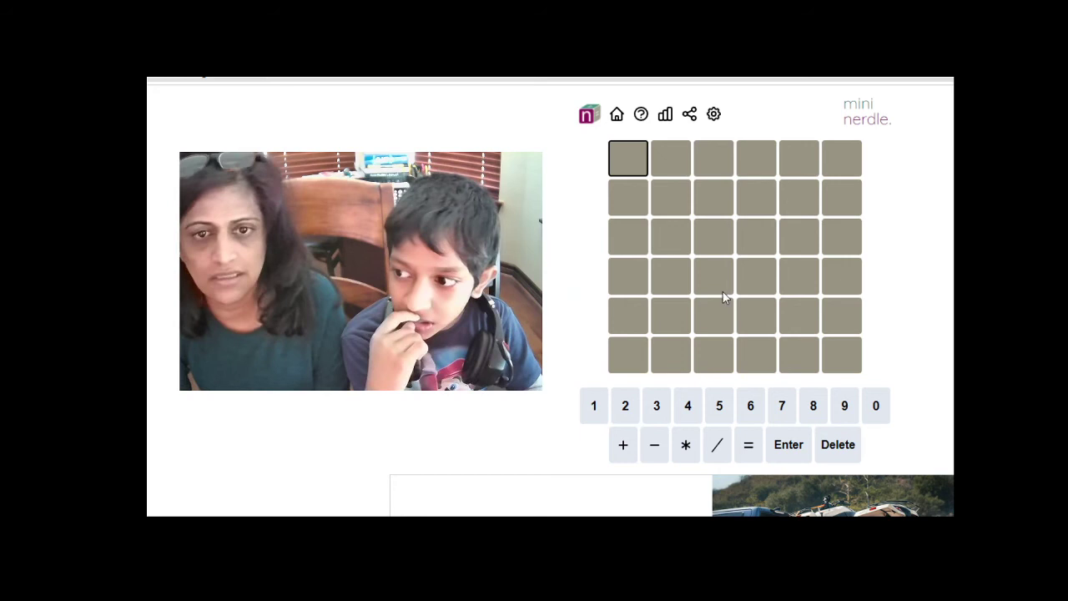
Step: Enter 12-9=3 as the first Mini Nerdle guess and submit it
click(843, 405)
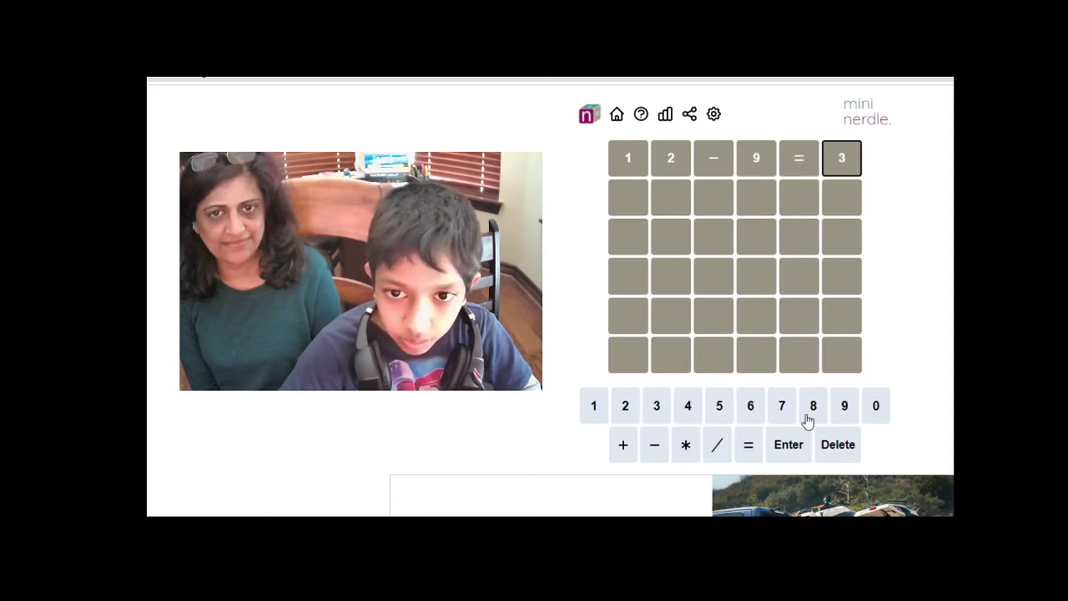
click(788, 444)
text(13- =)
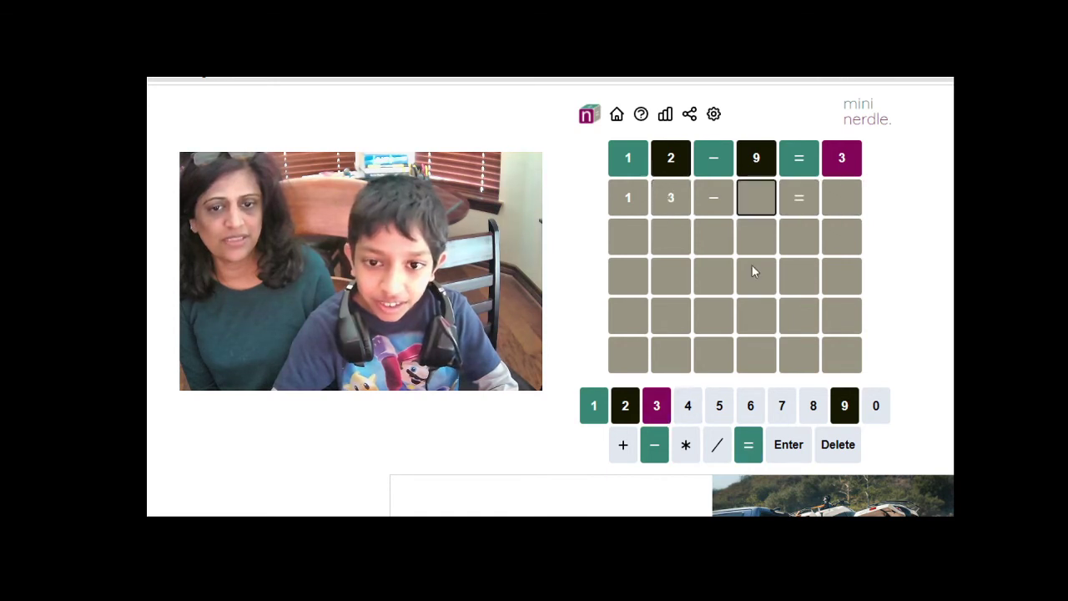
mouse_move(796, 240)
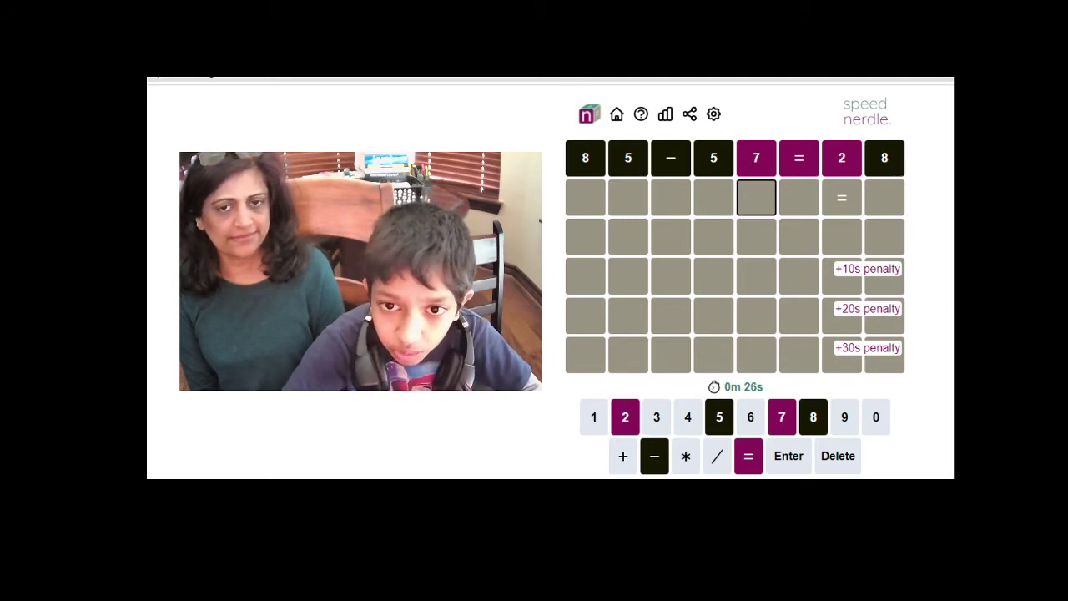
Step: Clear row two, try a 23*4= guess, then delete its opening digits
click(838, 455)
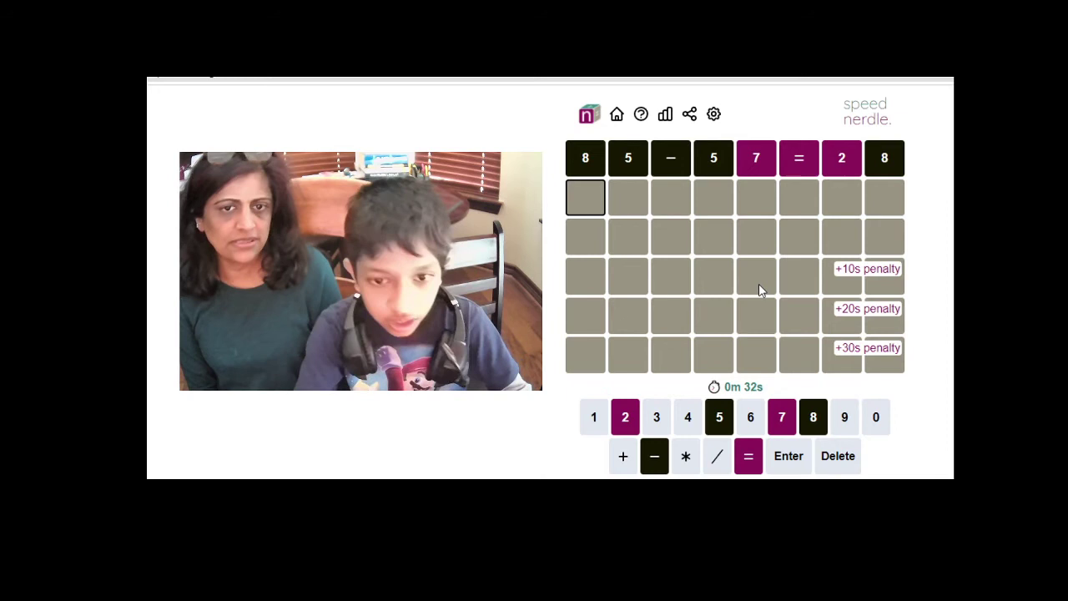
click(656, 416)
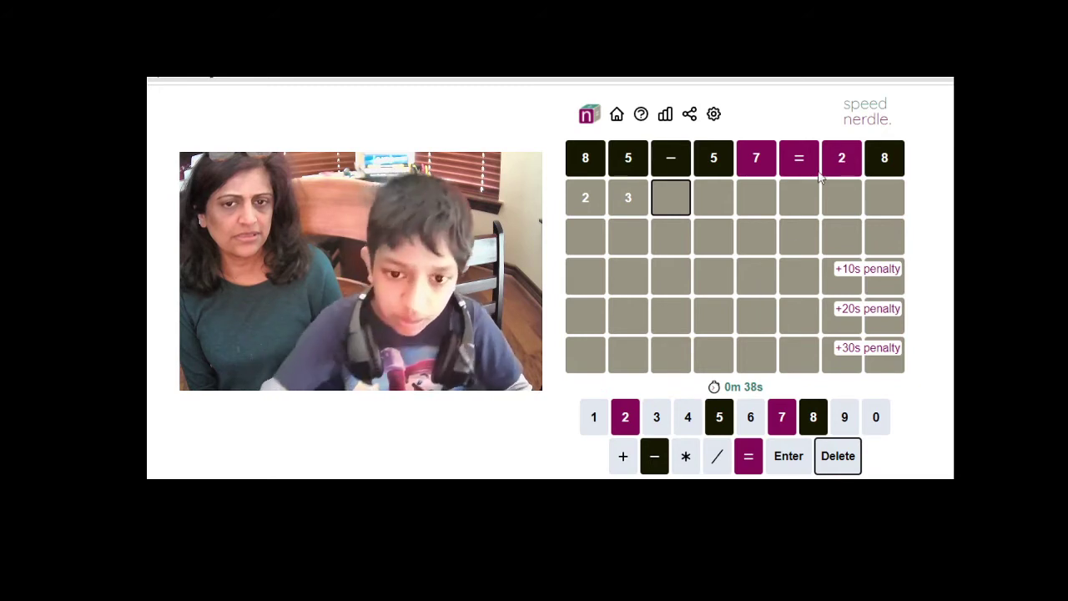
click(685, 456)
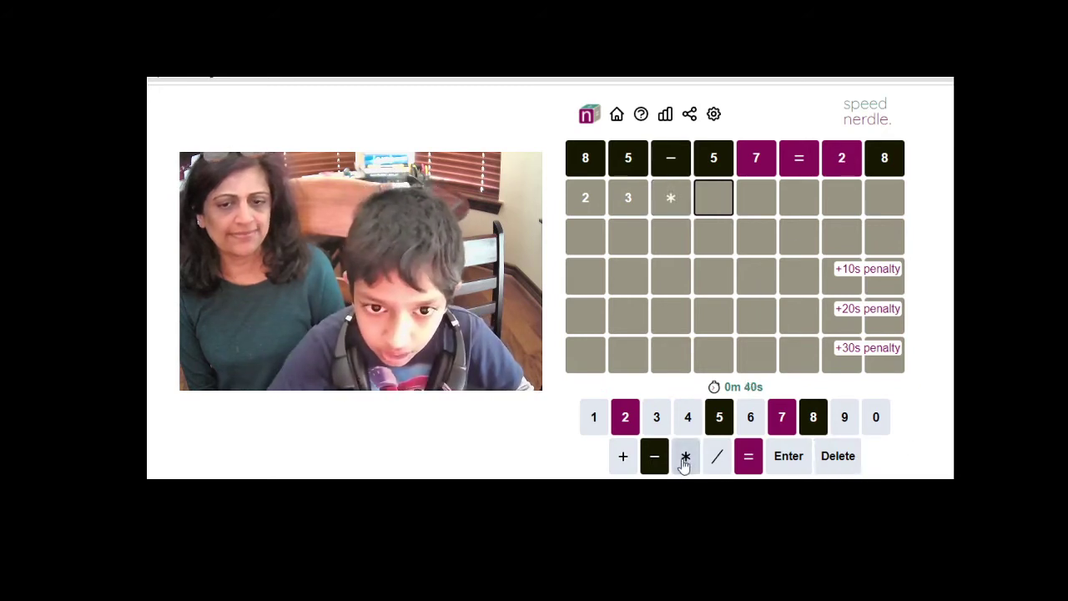
click(687, 417)
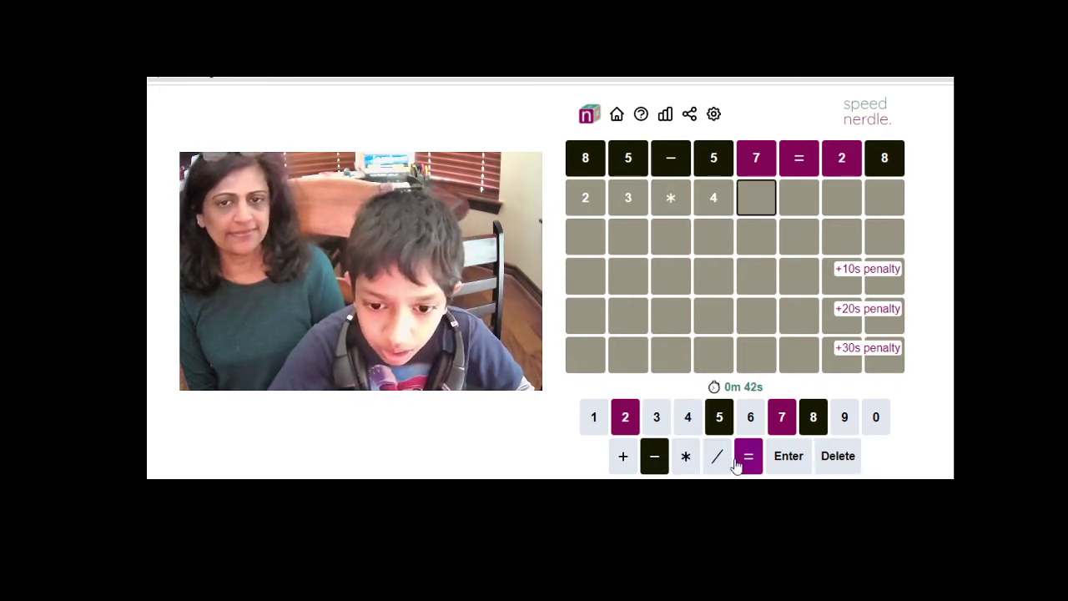
click(748, 456)
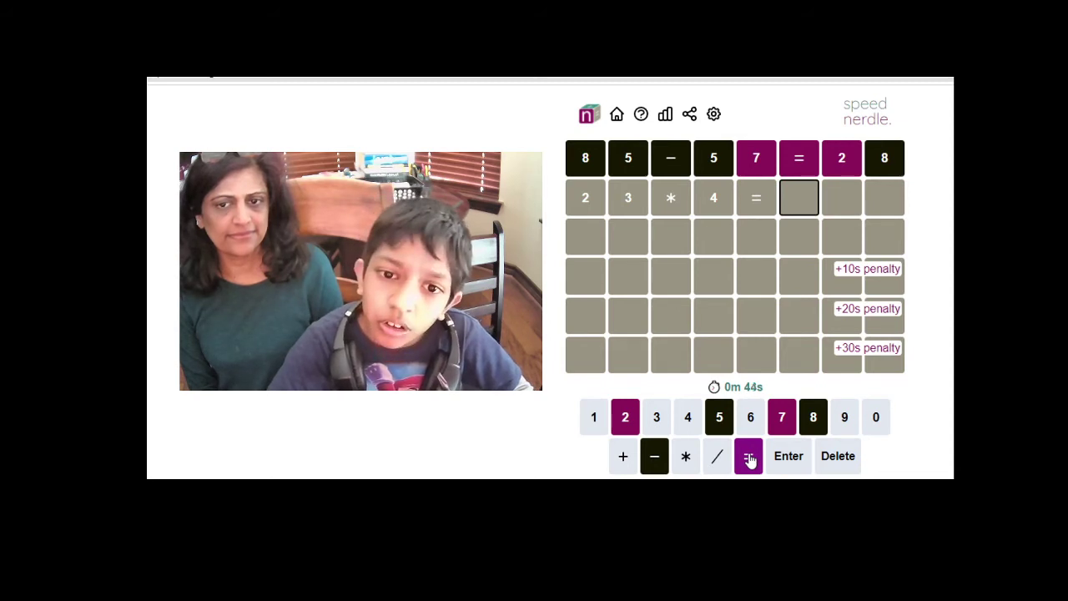
click(748, 456)
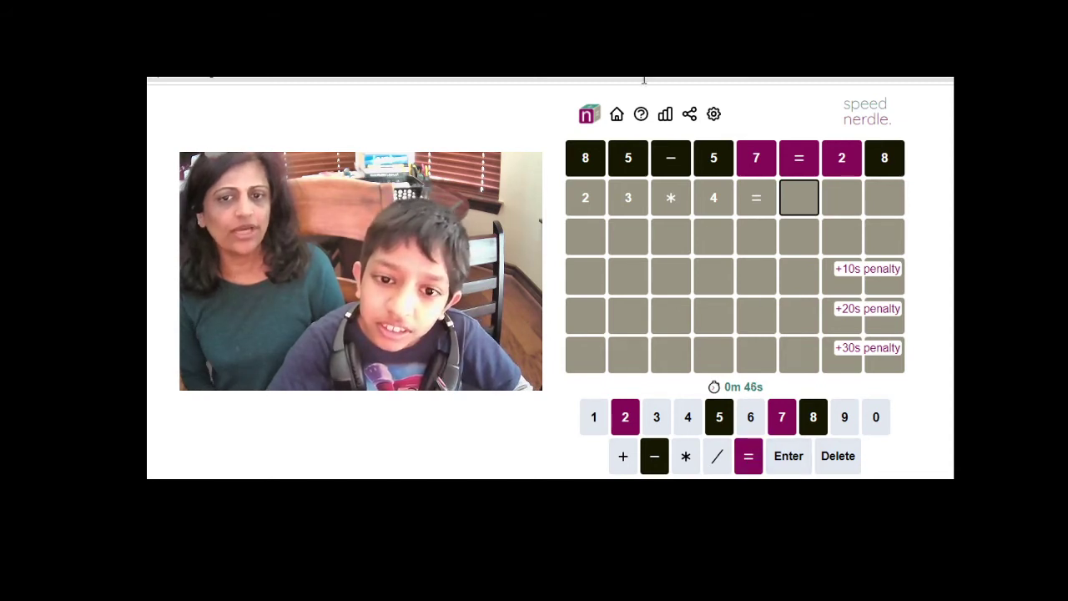
click(789, 456)
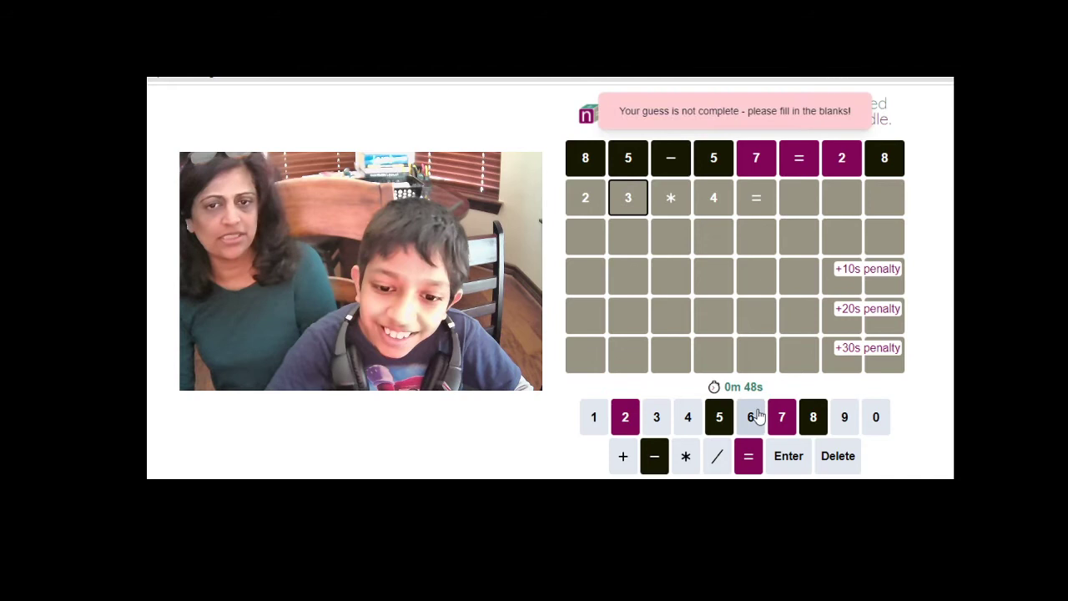
click(838, 456)
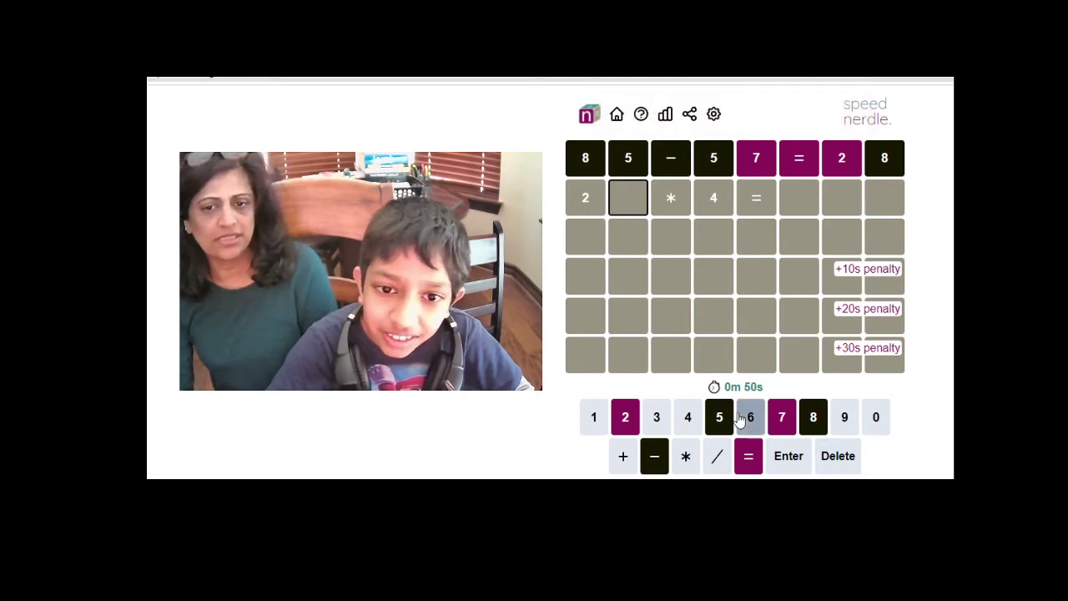
click(749, 417)
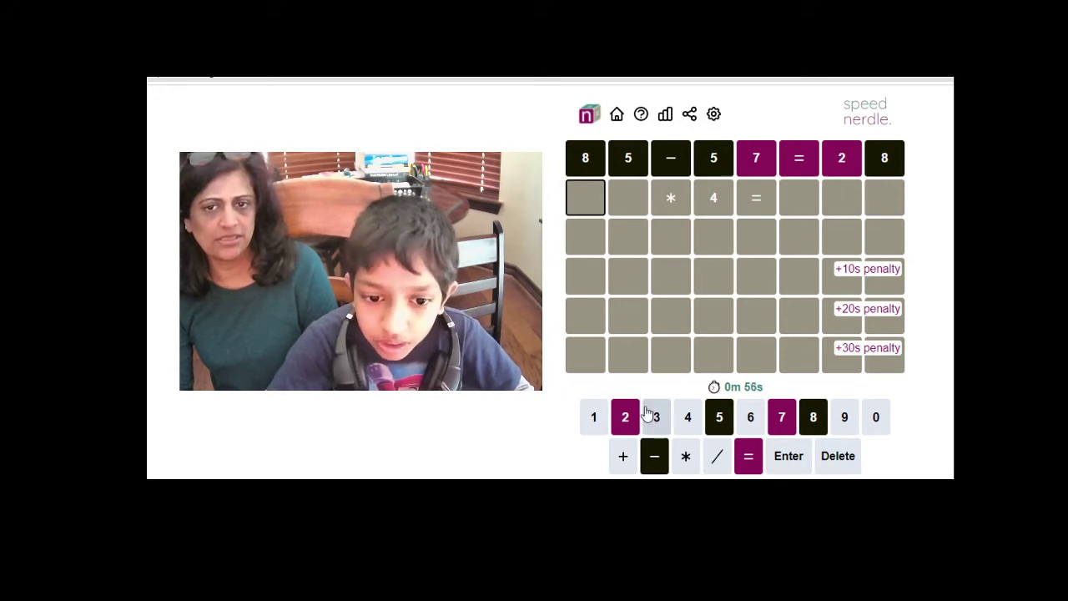
Step: Rebuild the row as 36*4=144, fixing the answer digits, and submit it
click(656, 416)
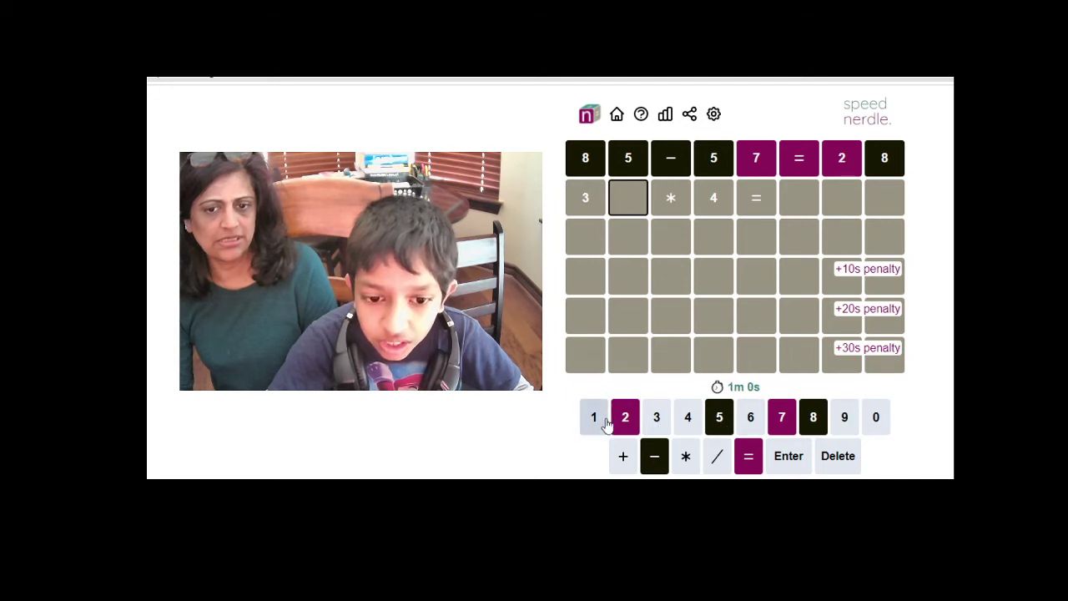
click(593, 416)
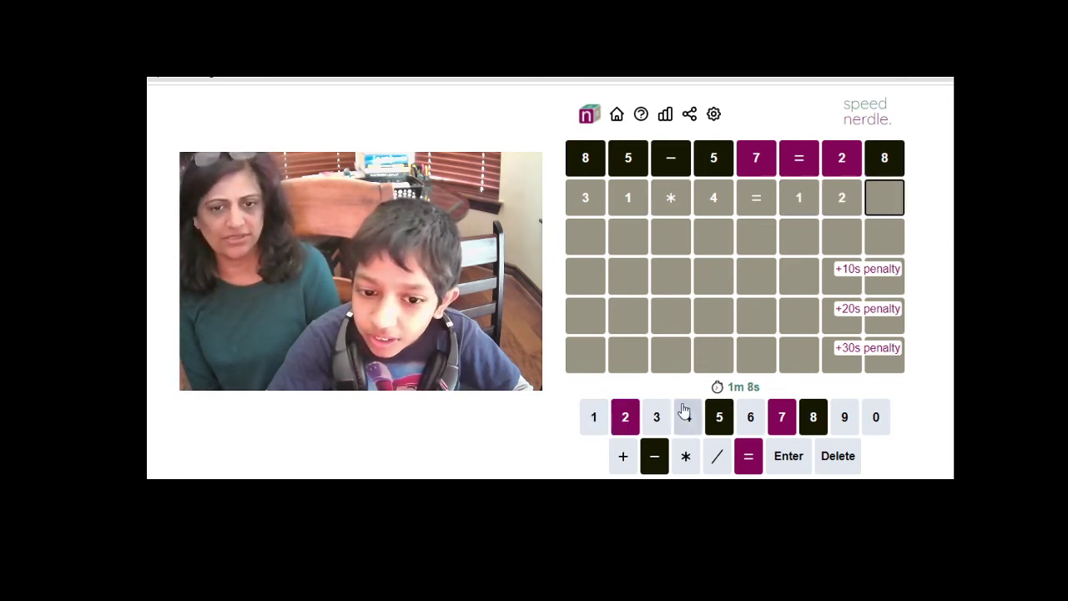
click(688, 416)
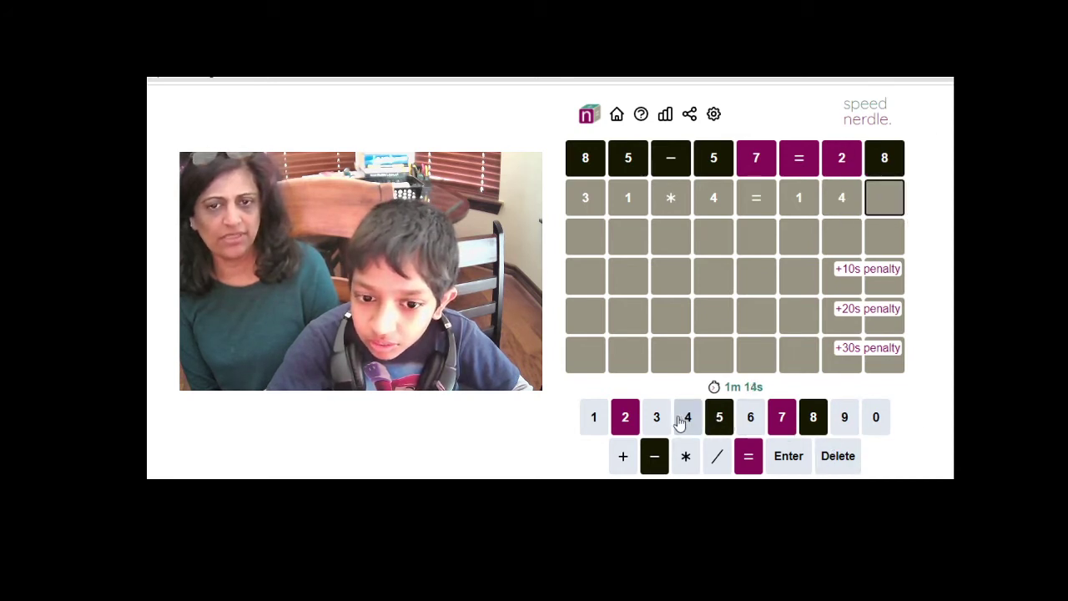
click(625, 417)
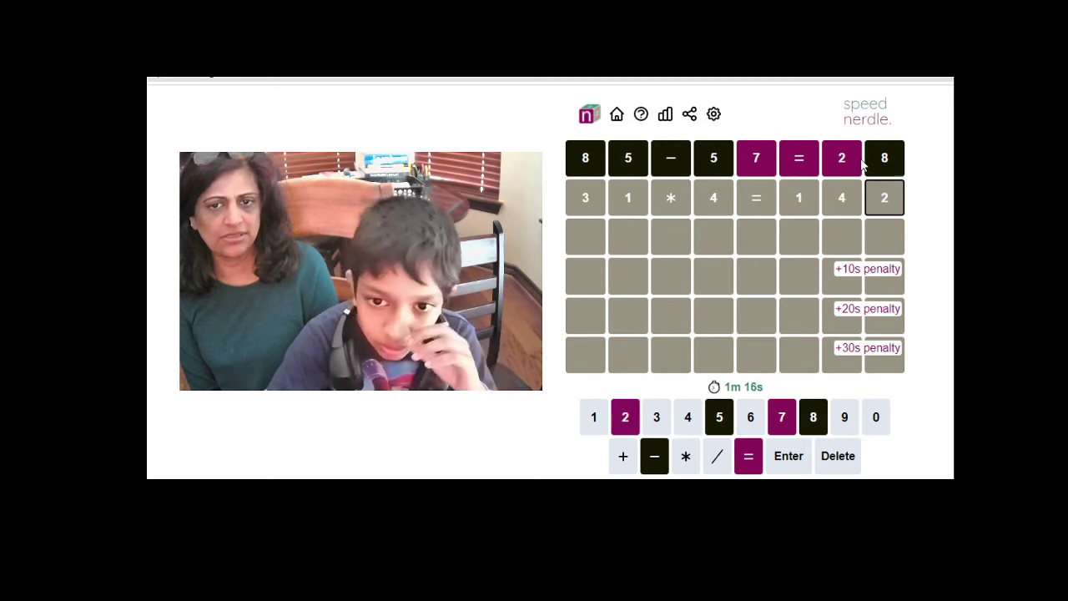
click(838, 455)
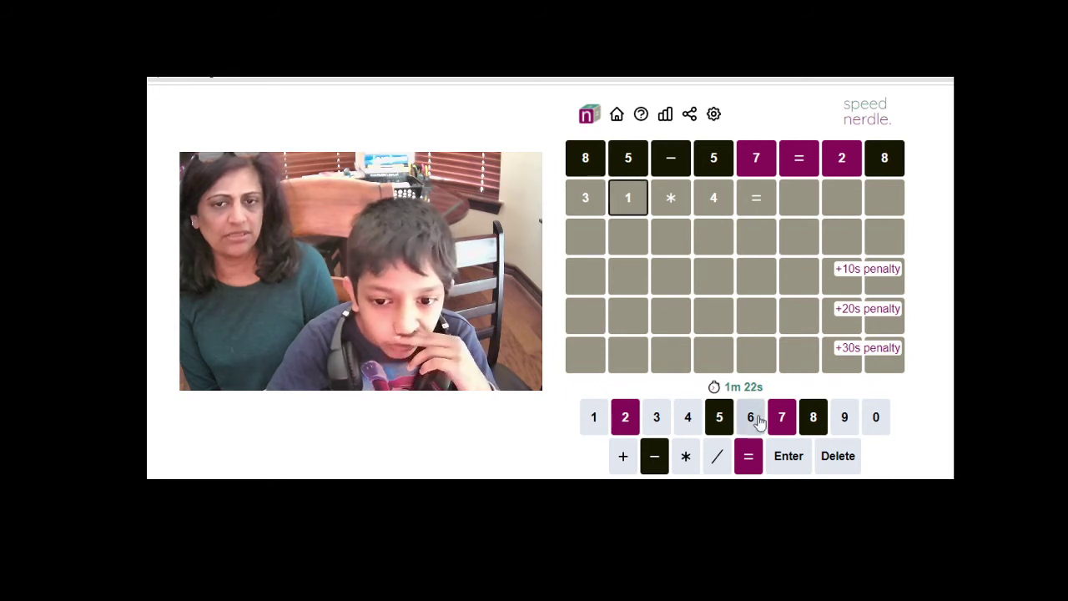
click(750, 417)
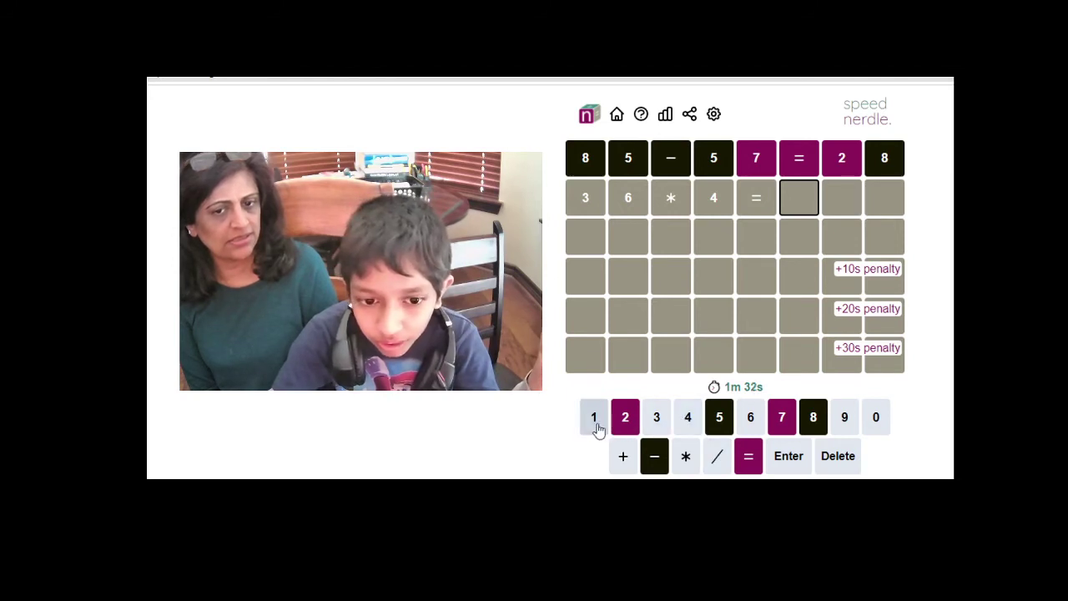
click(687, 416)
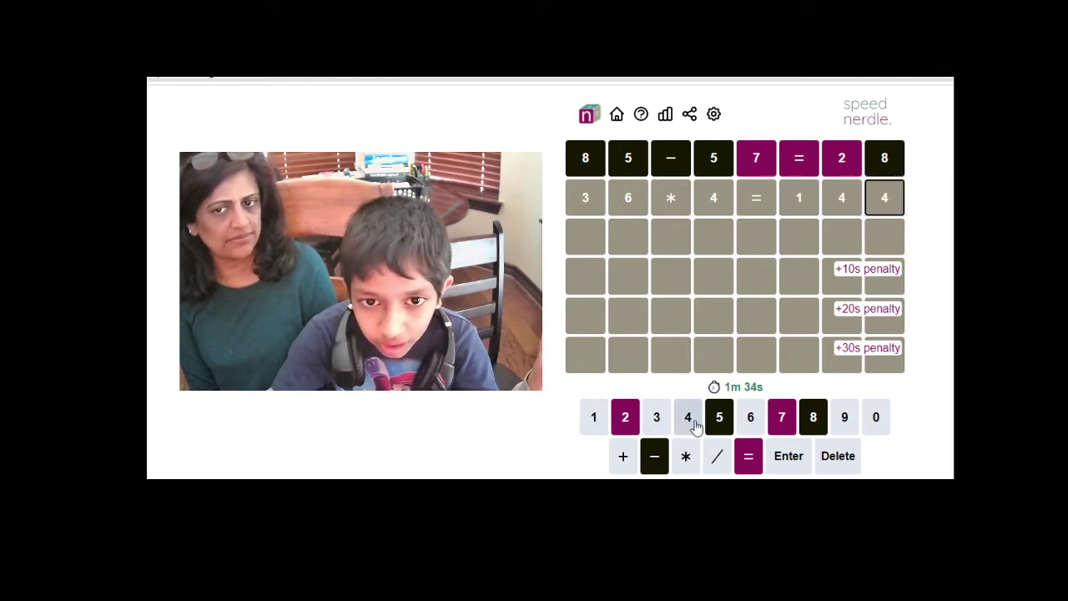
click(788, 455)
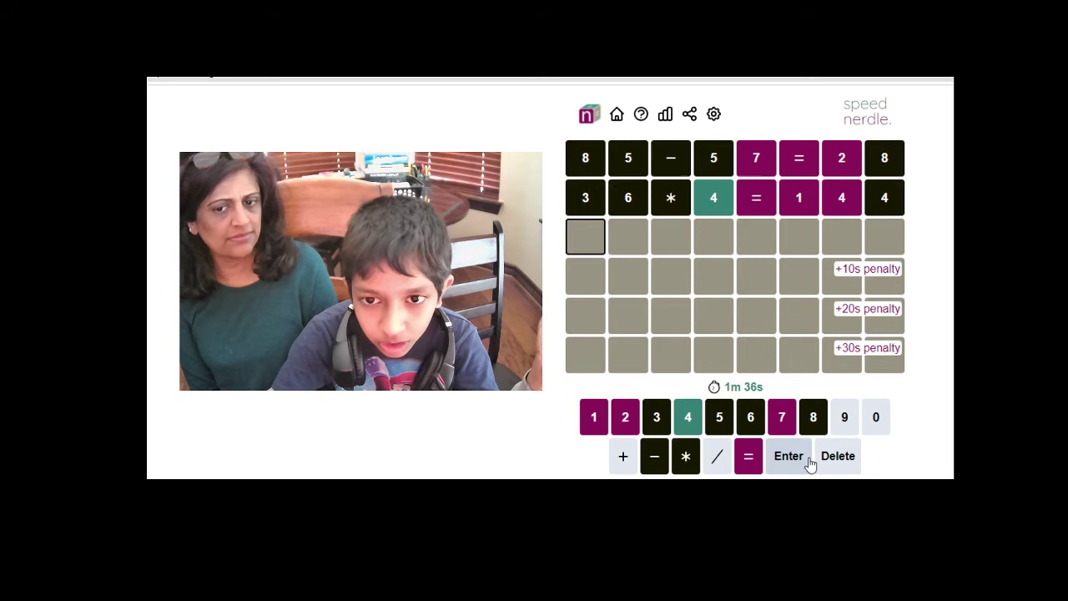
Step: Fill row three square by square to spell 2+14/7=4
click(688, 416)
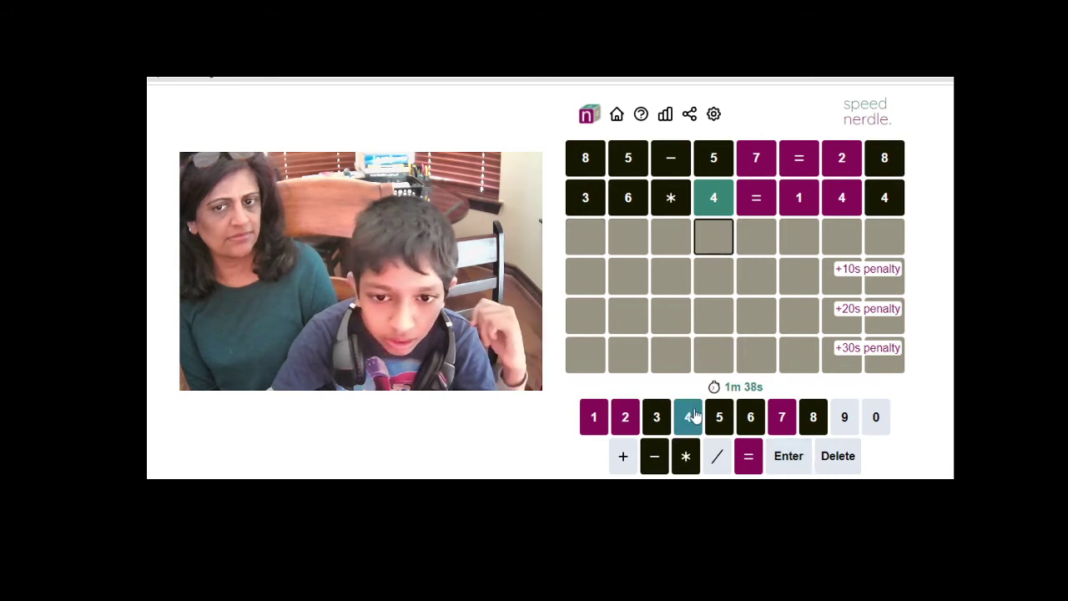
click(687, 417)
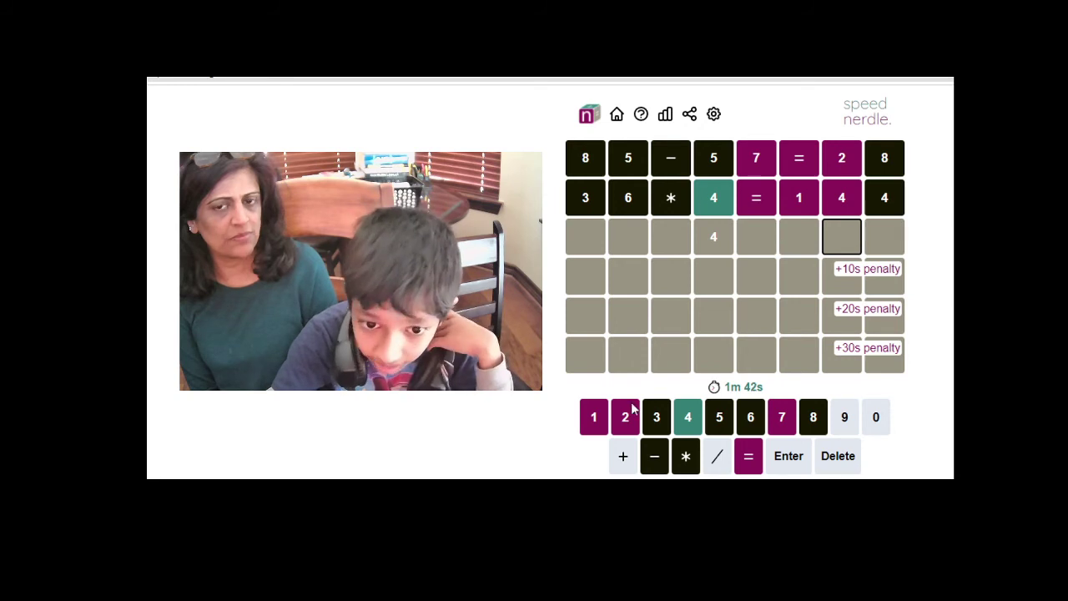
click(748, 455)
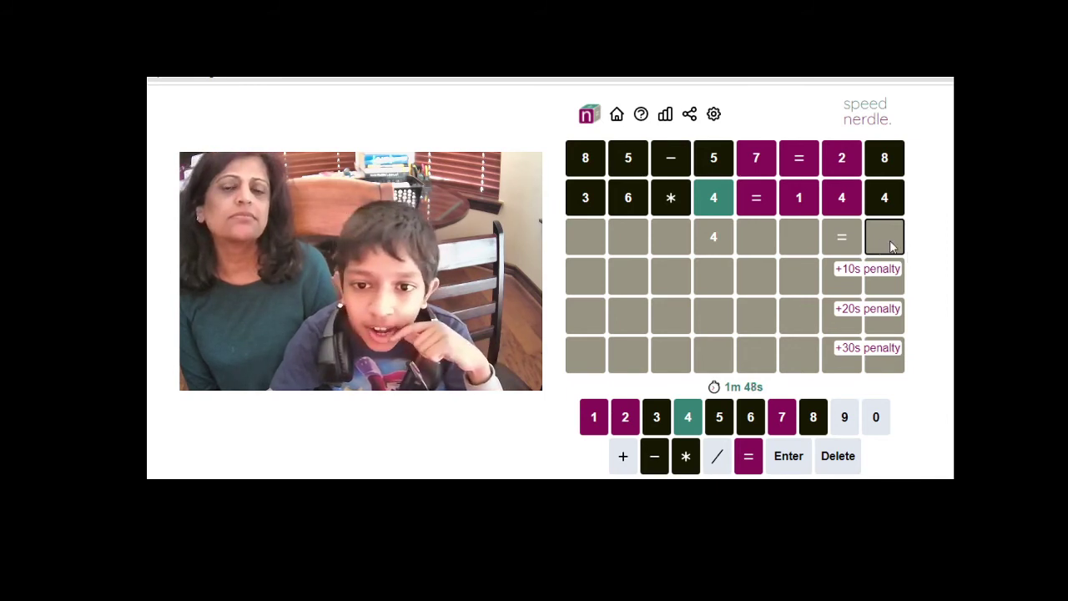
click(594, 417)
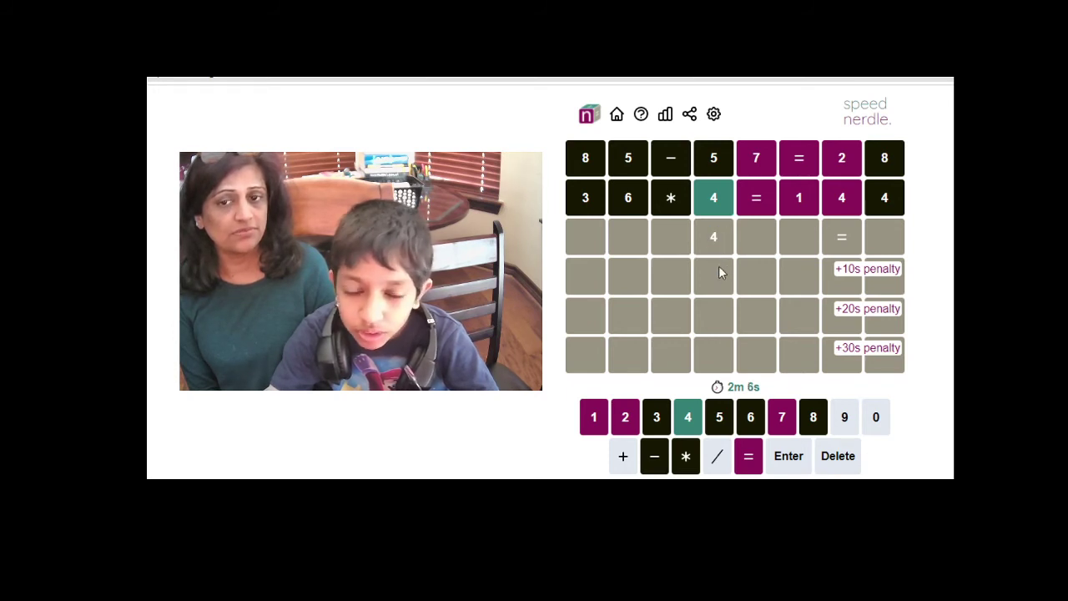
mouse_move(659, 242)
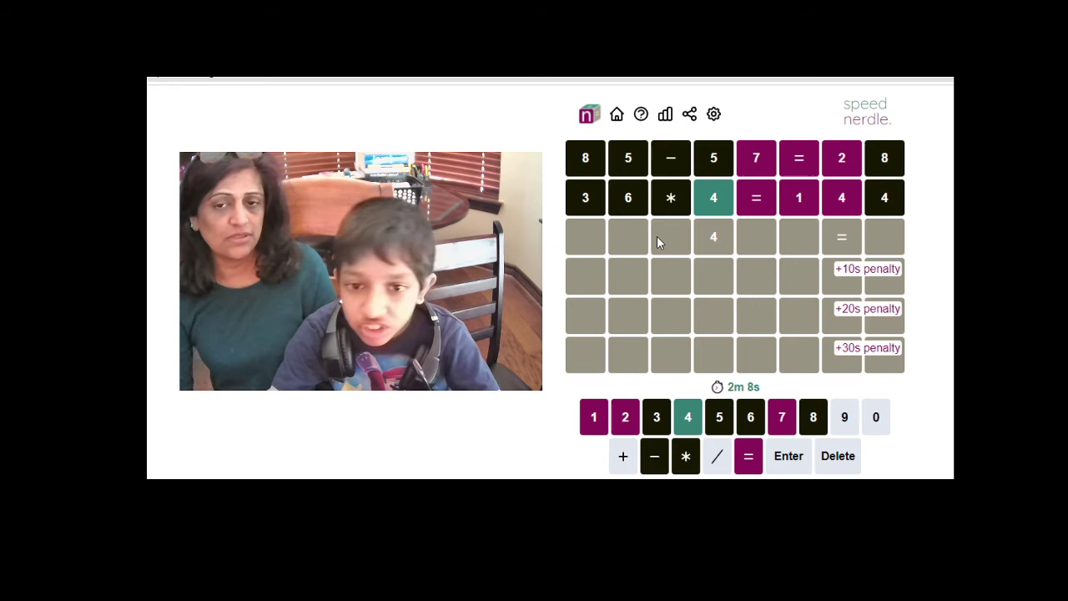
mouse_move(874, 228)
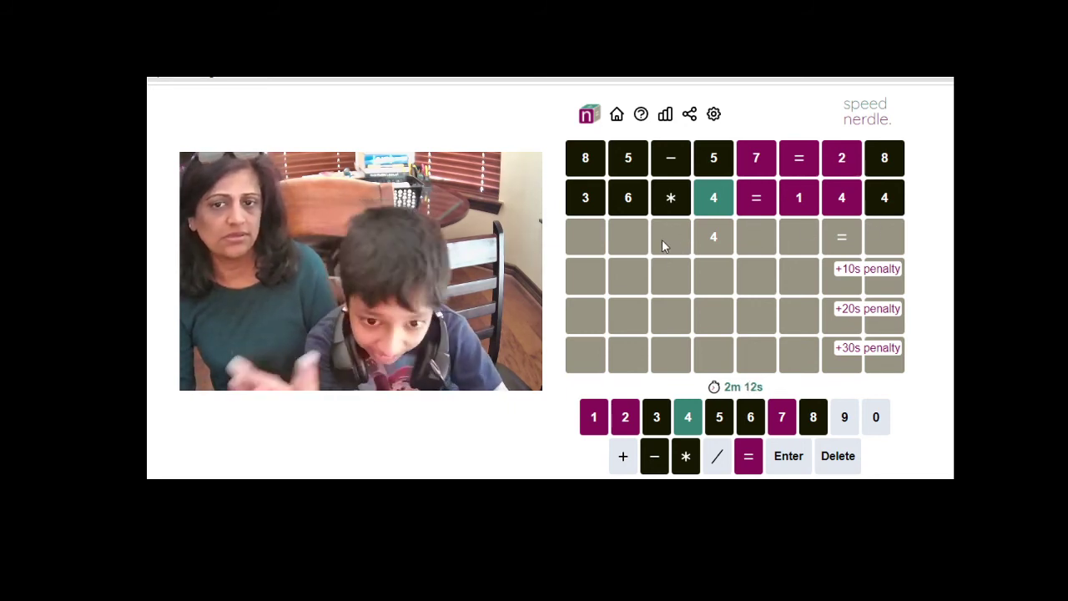
mouse_move(753, 243)
text(14/)
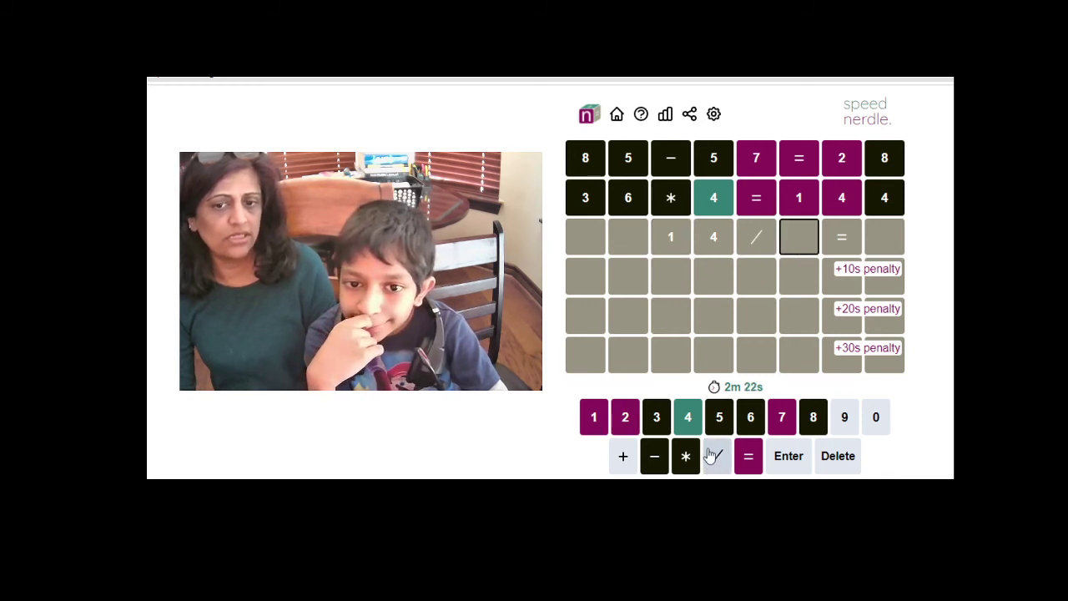
click(781, 416)
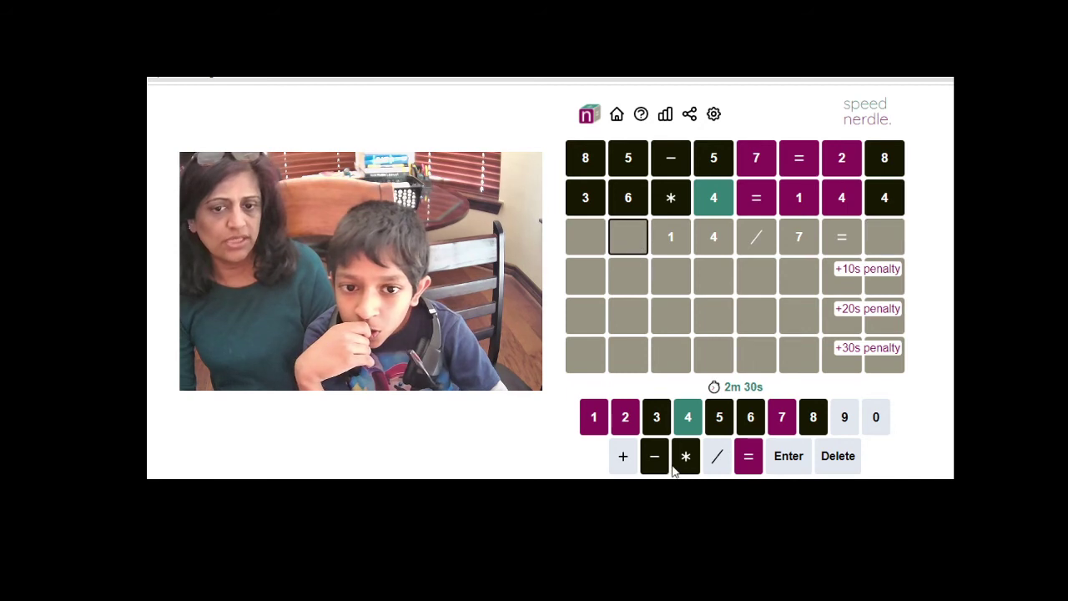
click(623, 456)
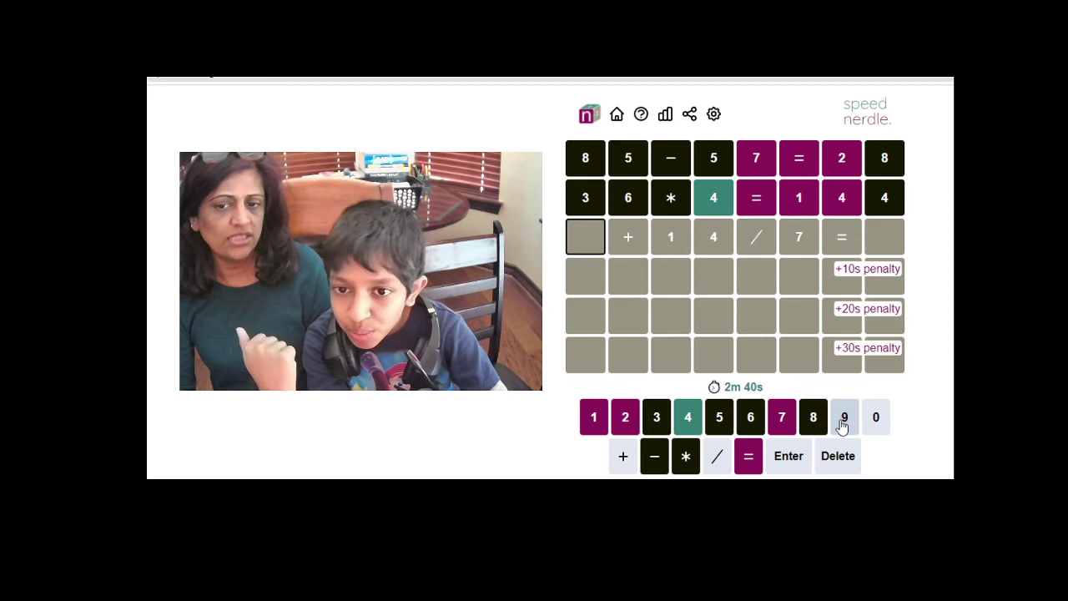
mouse_move(855, 421)
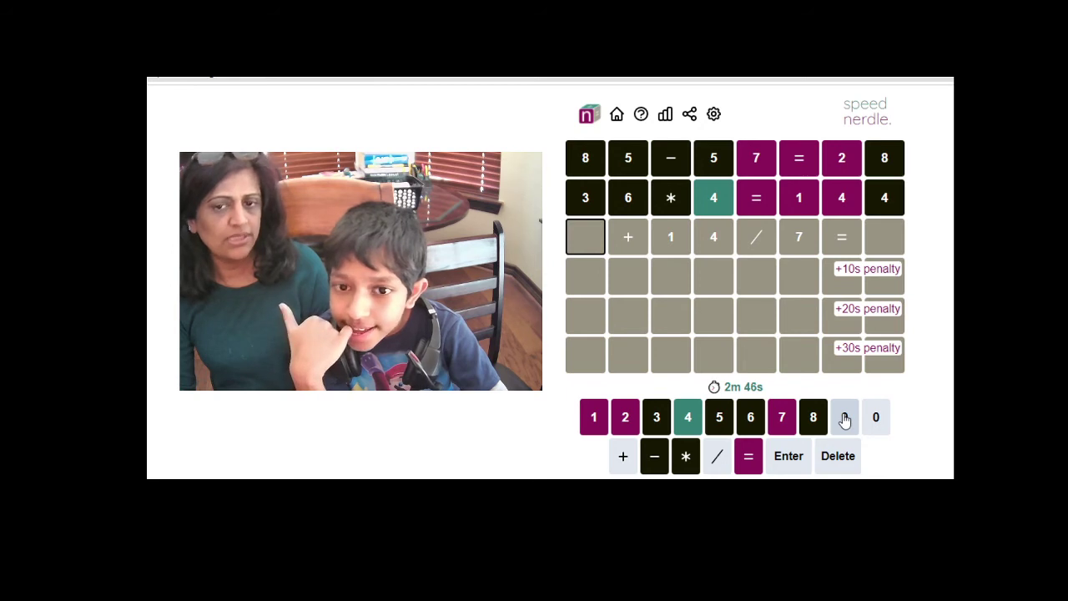
click(844, 417)
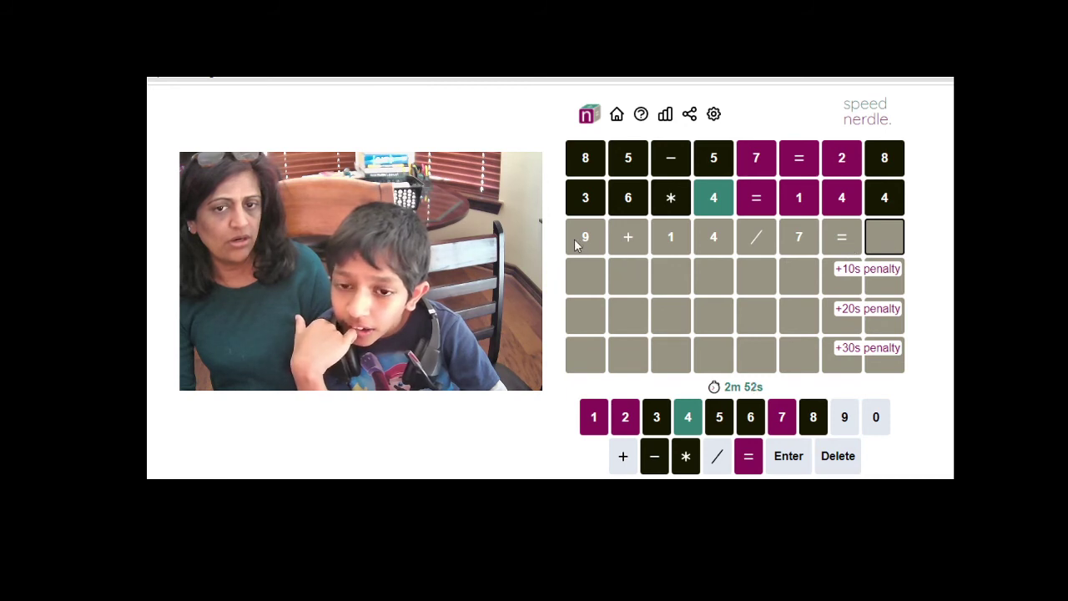
click(686, 416)
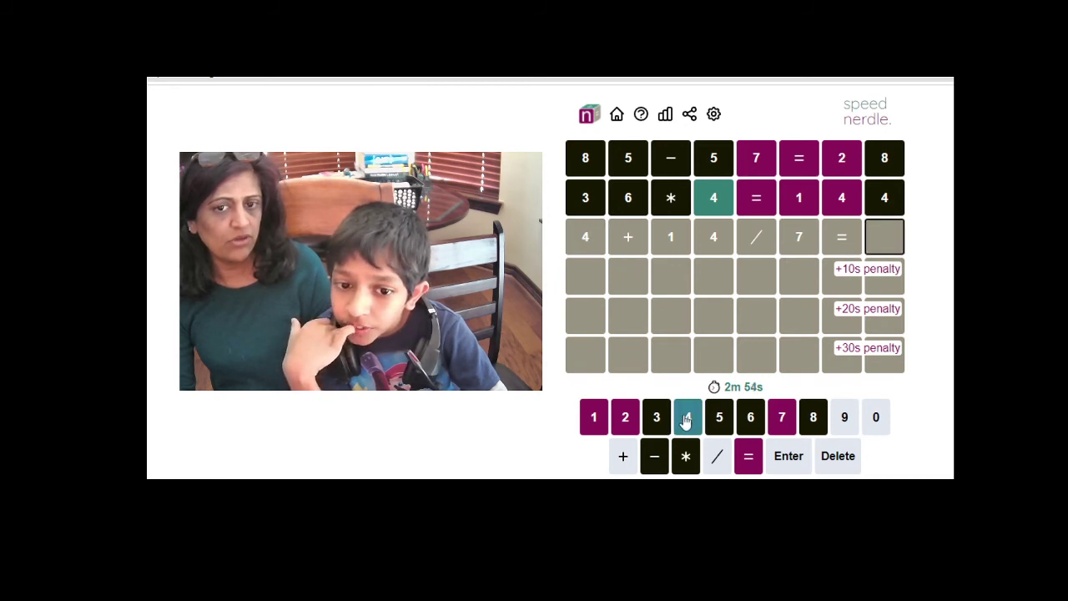
click(687, 416)
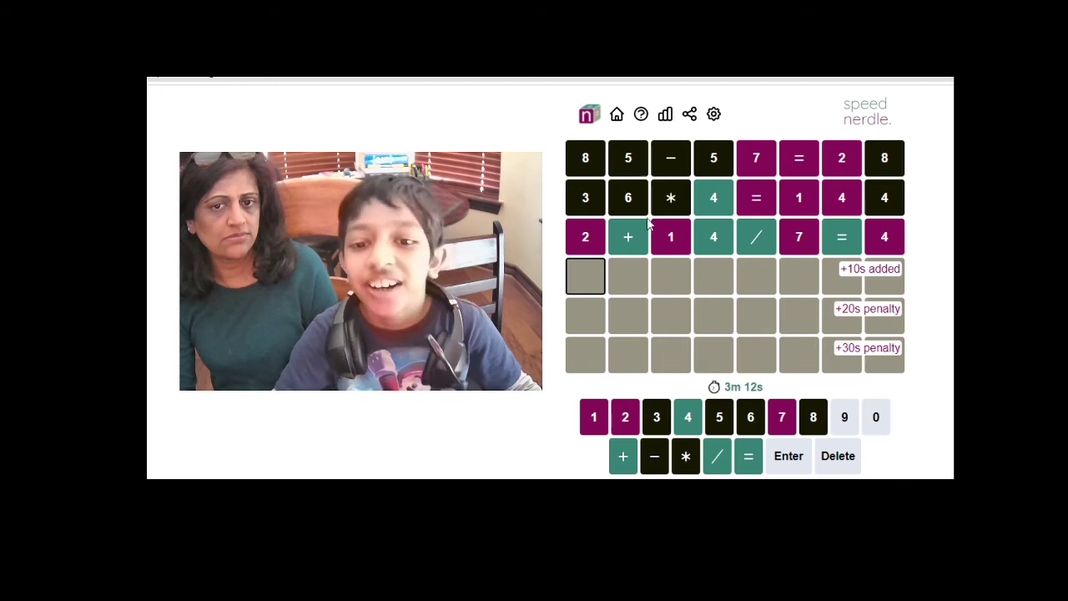
mouse_move(626, 276)
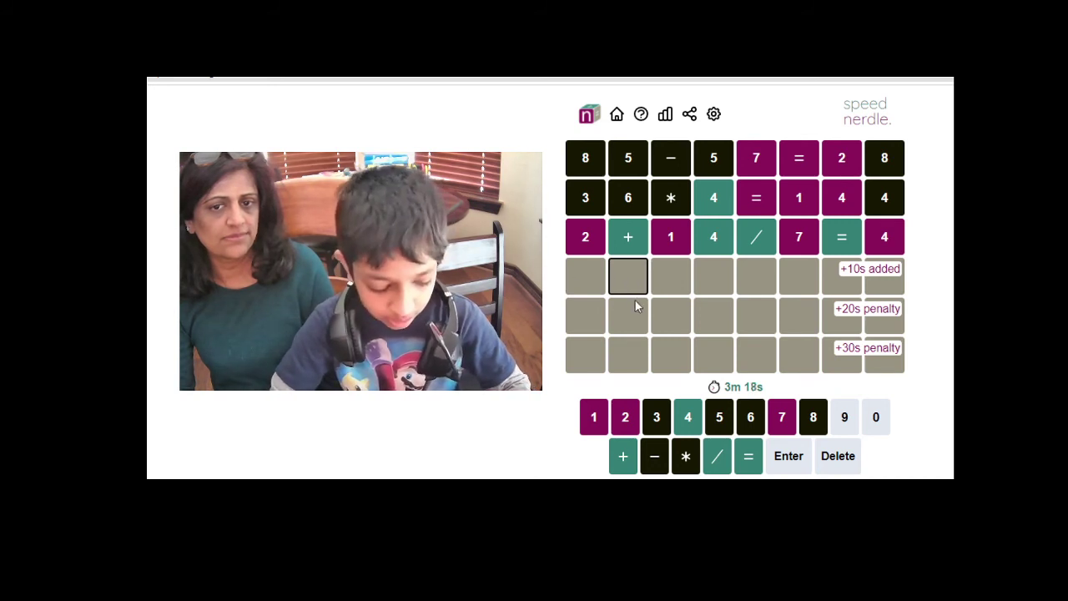
Step: Enter 1+24/4=7 in row four and submit it to win Speed Nerdle
click(622, 456)
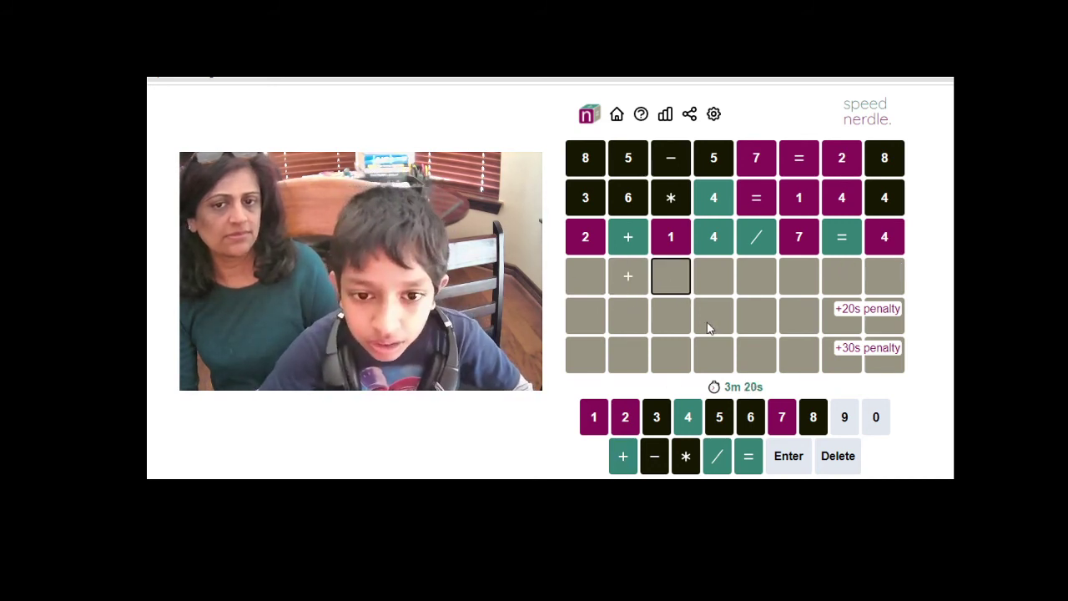
click(688, 416)
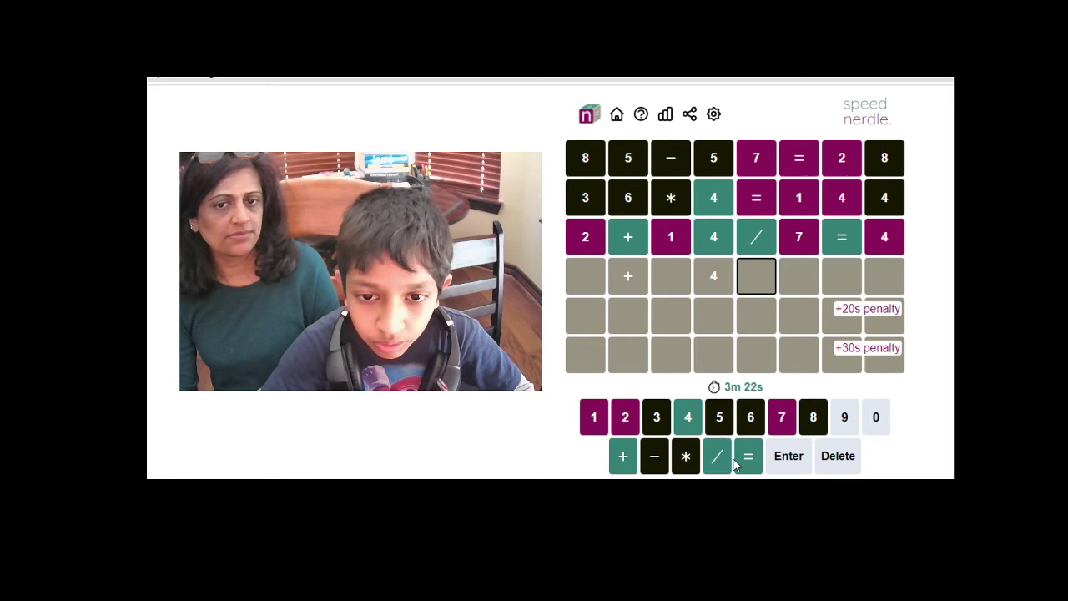
click(748, 456)
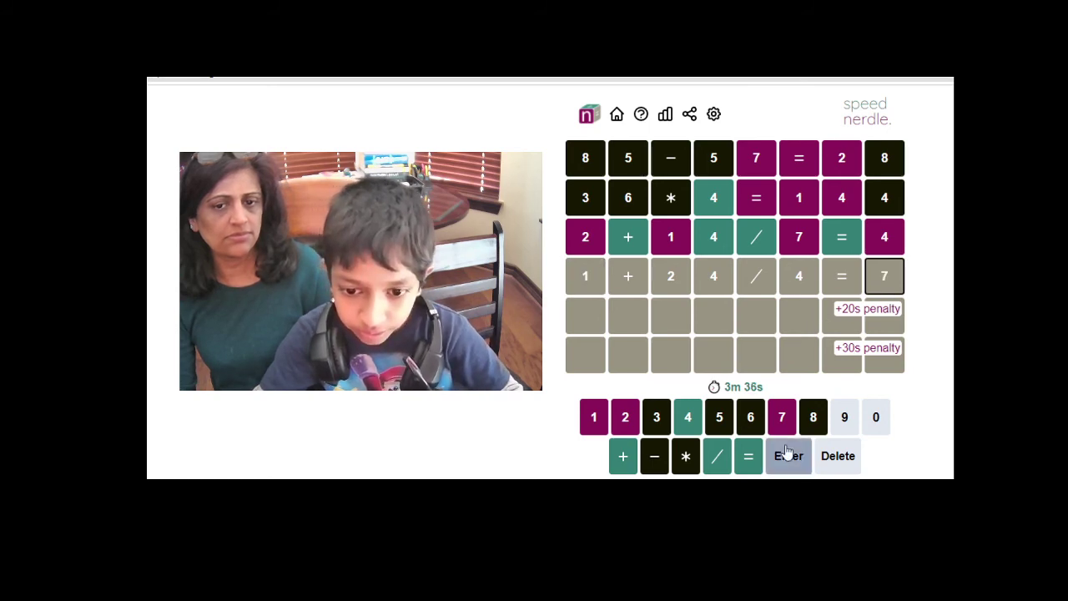
click(788, 455)
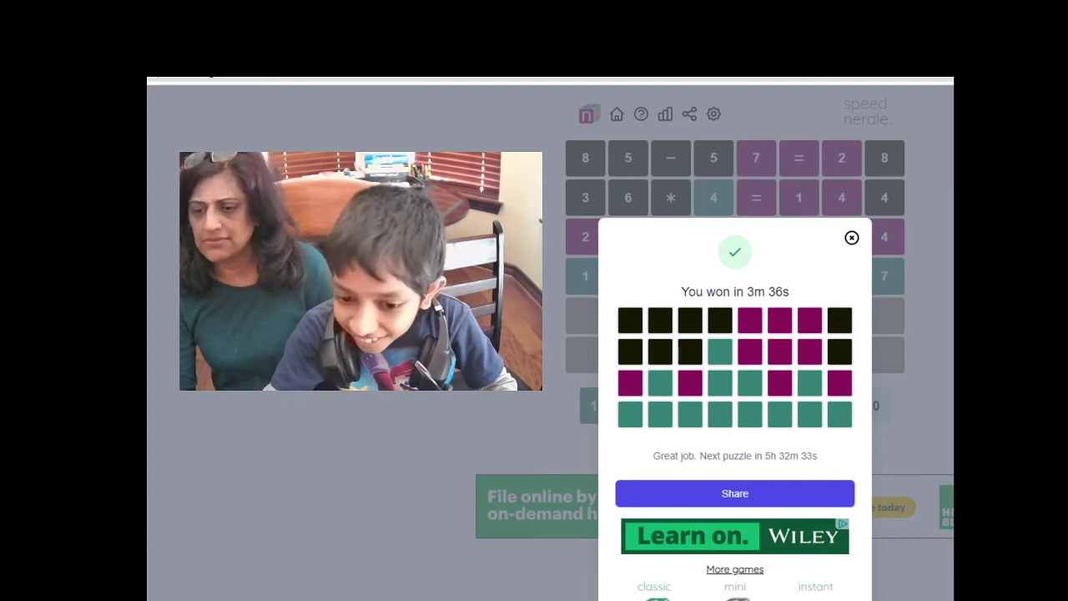
Step: Choose 'instant' under More games in the 3m 36s win popup
click(851, 237)
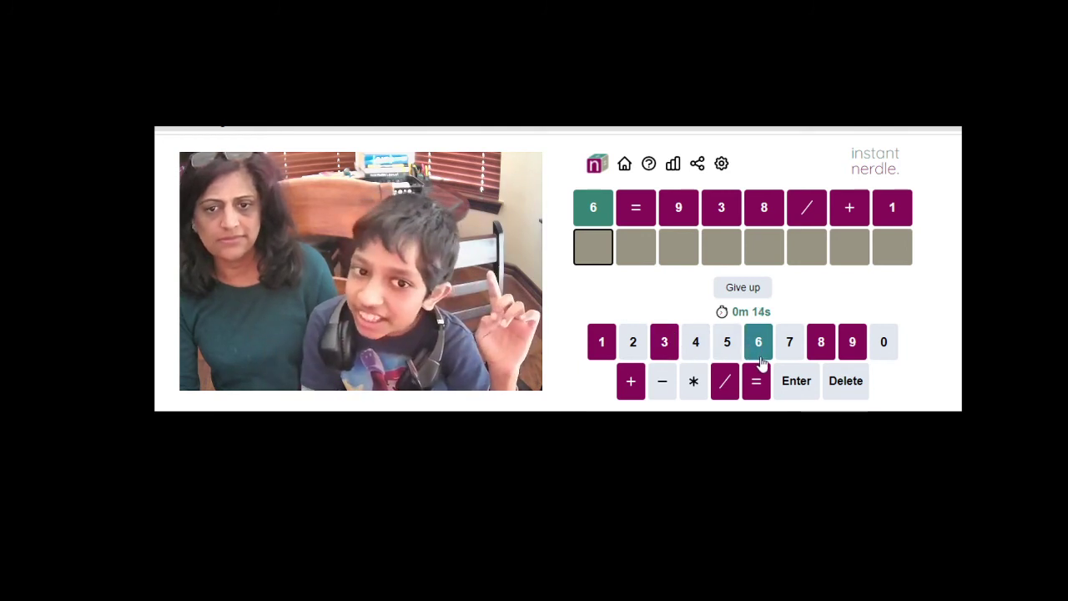
Step: Start the second Instant Nerdle row with 6 followed by a plus sign
click(758, 341)
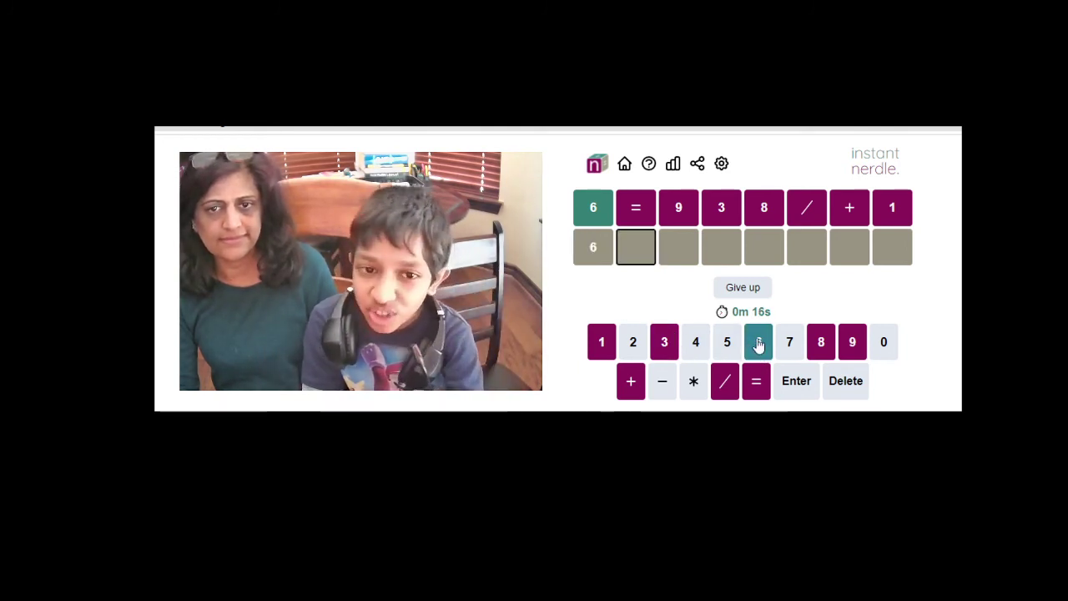
click(758, 341)
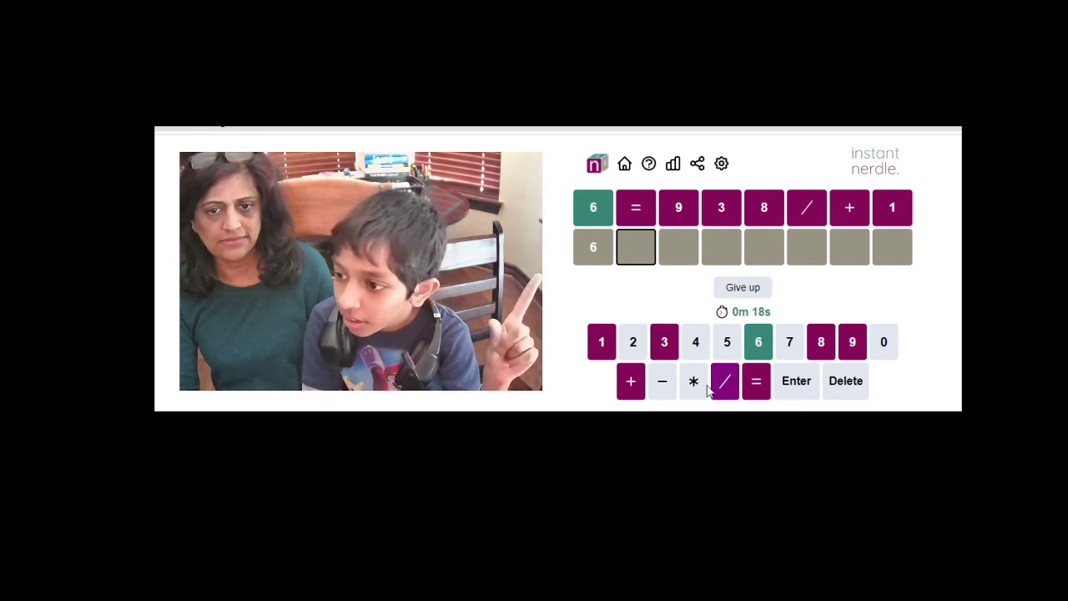
click(630, 381)
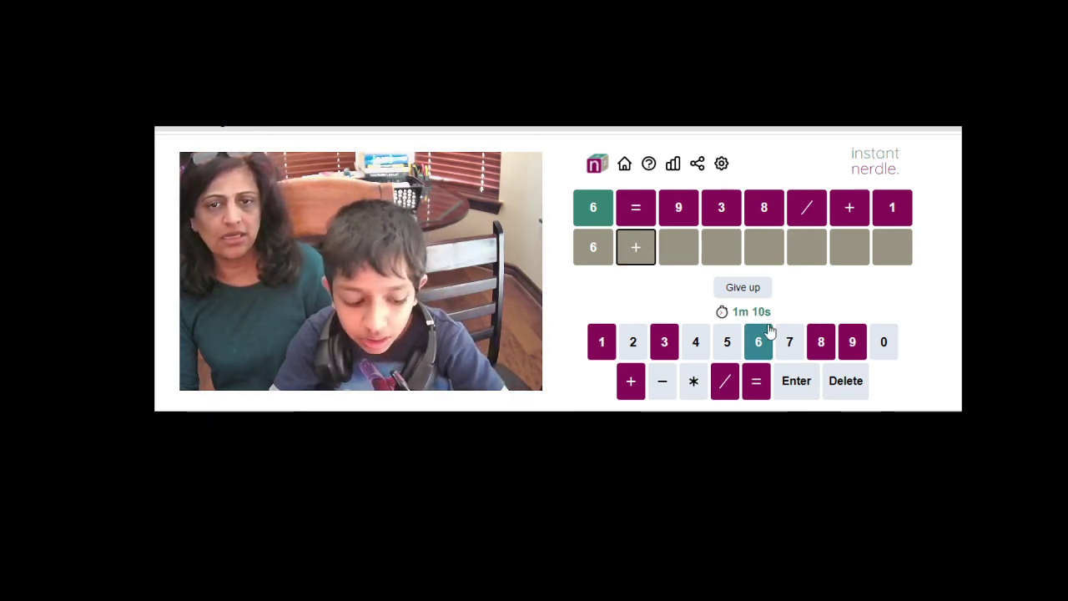
Step: Replace the plus with 3, then add /, 9 and + so the row reads 63/9+
click(664, 342)
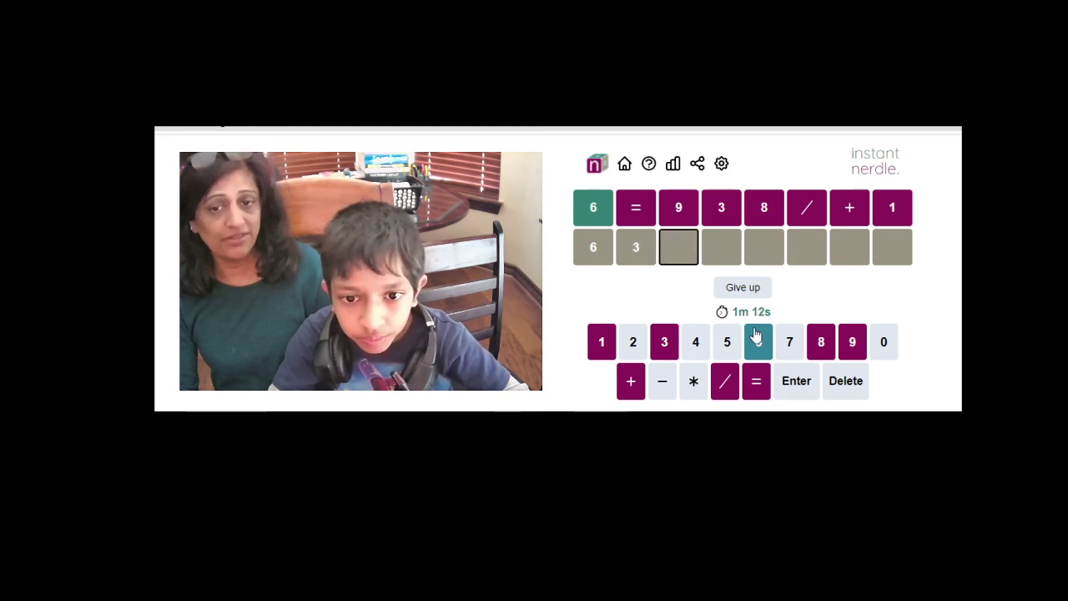
click(725, 380)
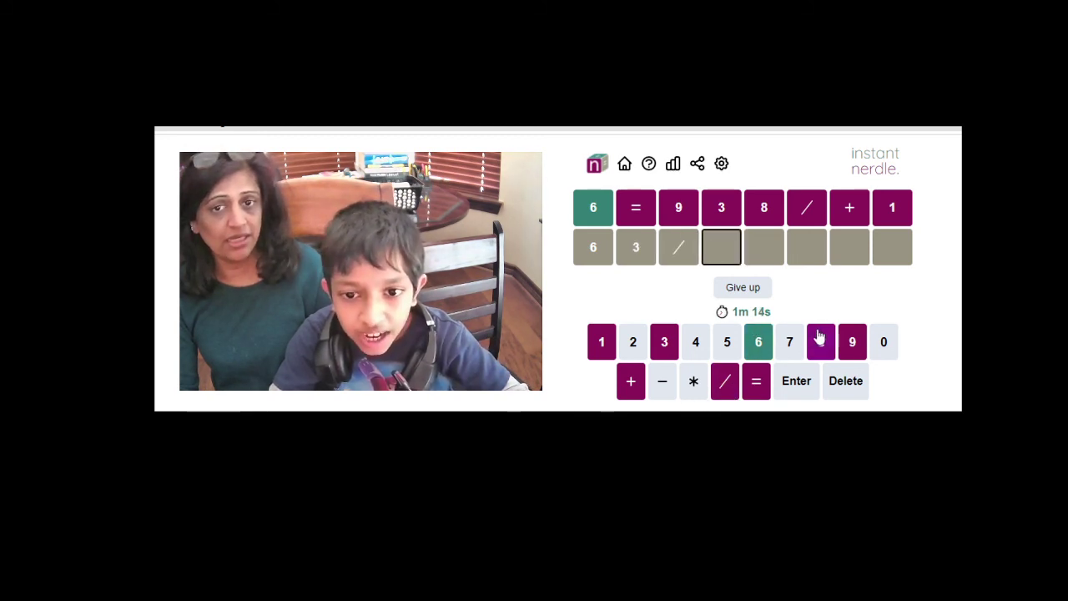
click(851, 342)
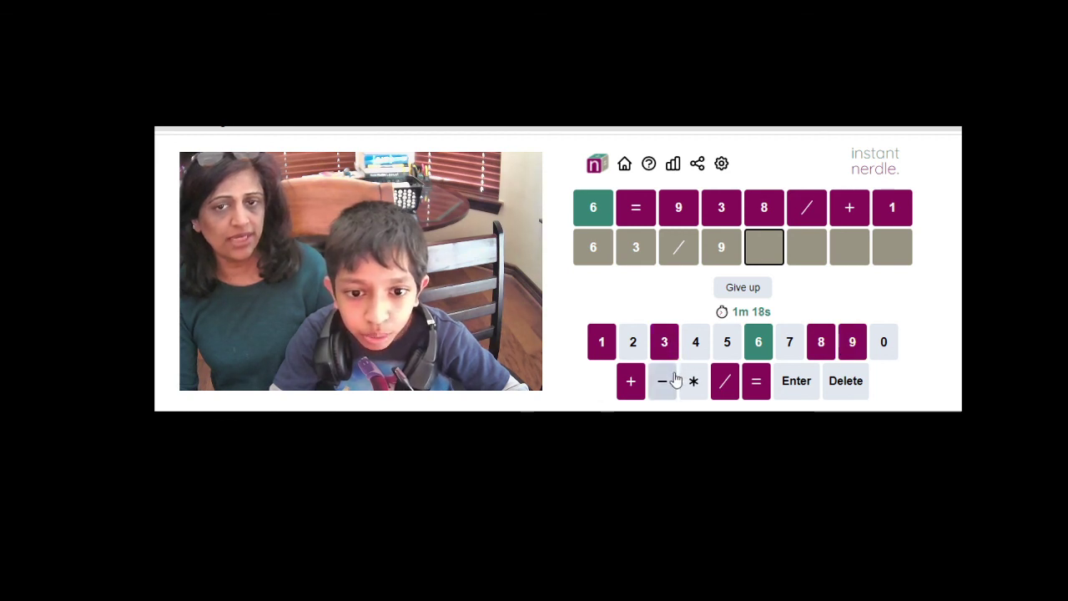
click(631, 380)
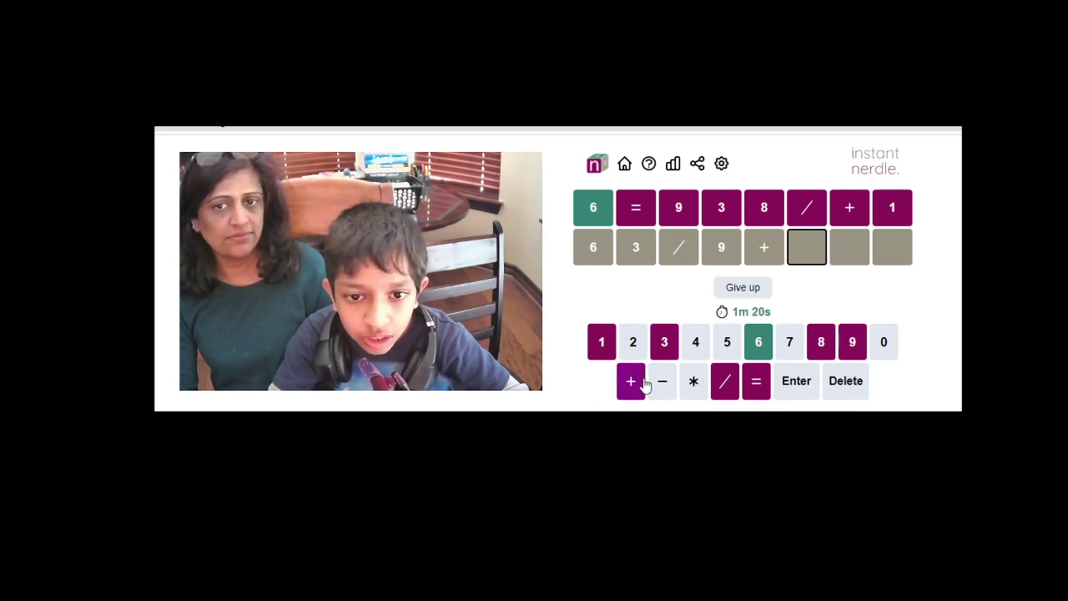